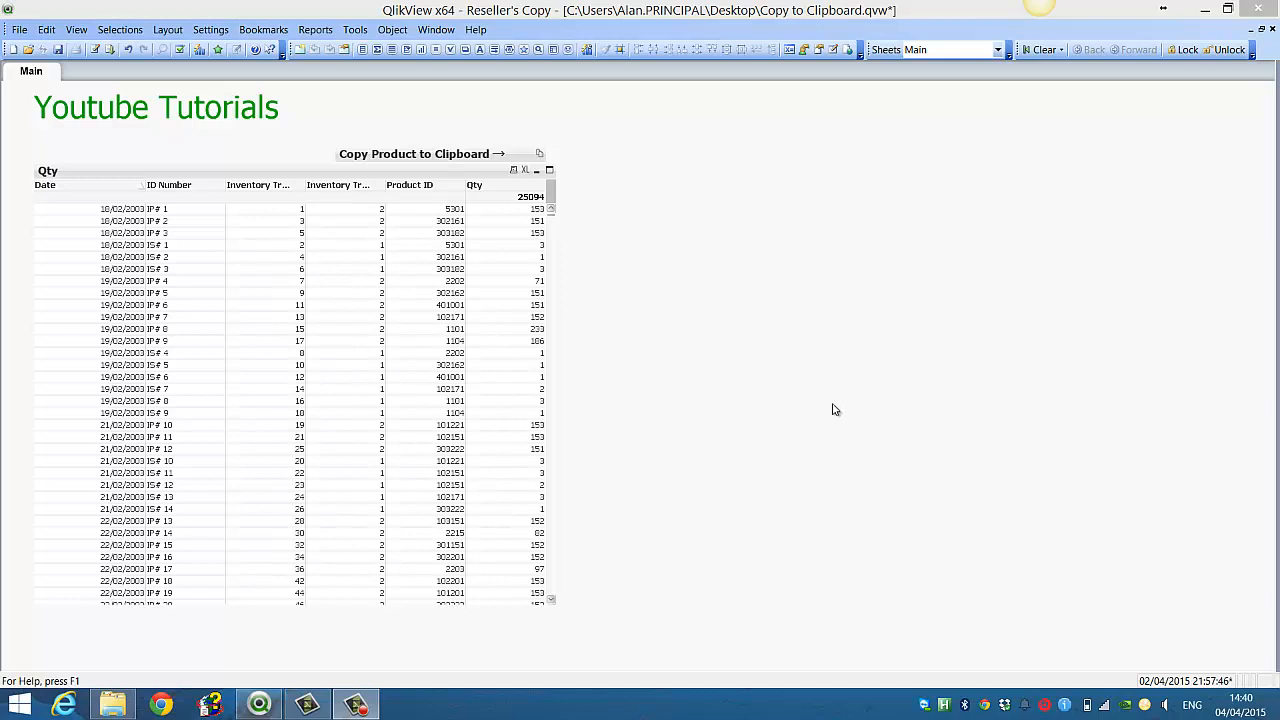
pyautogui.moveTo(842, 298)
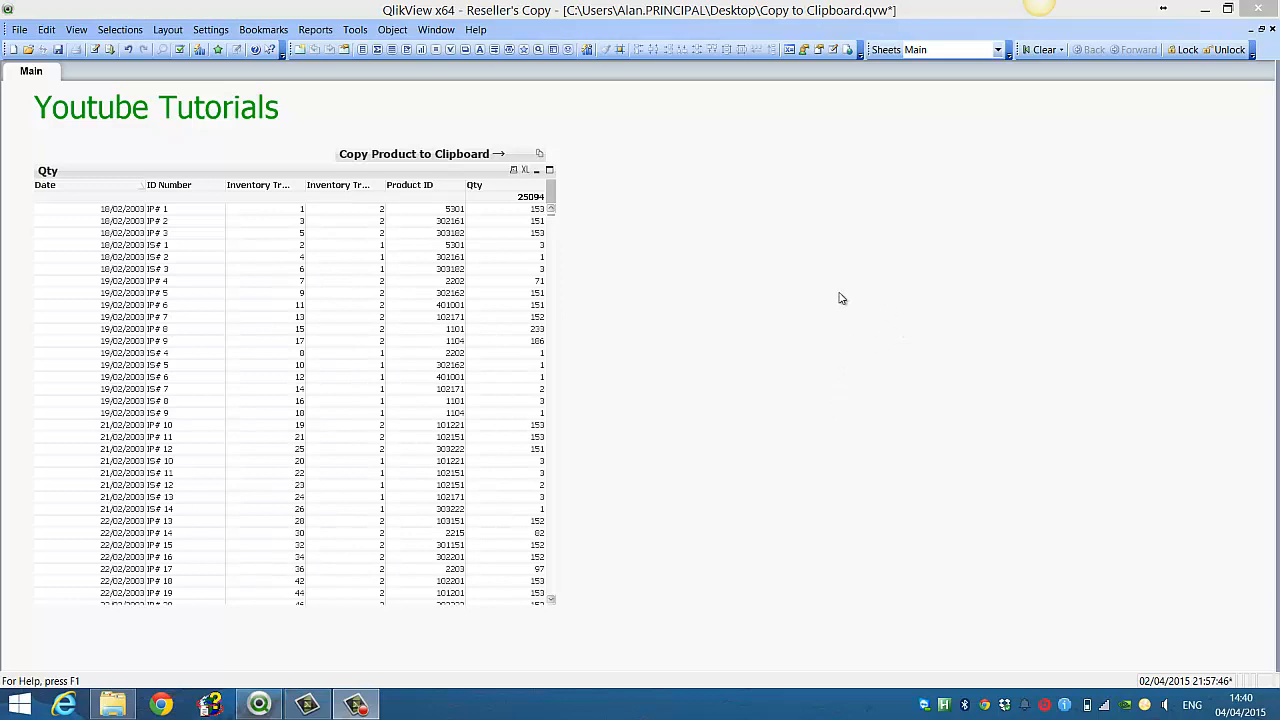
pyautogui.moveTo(790, 276)
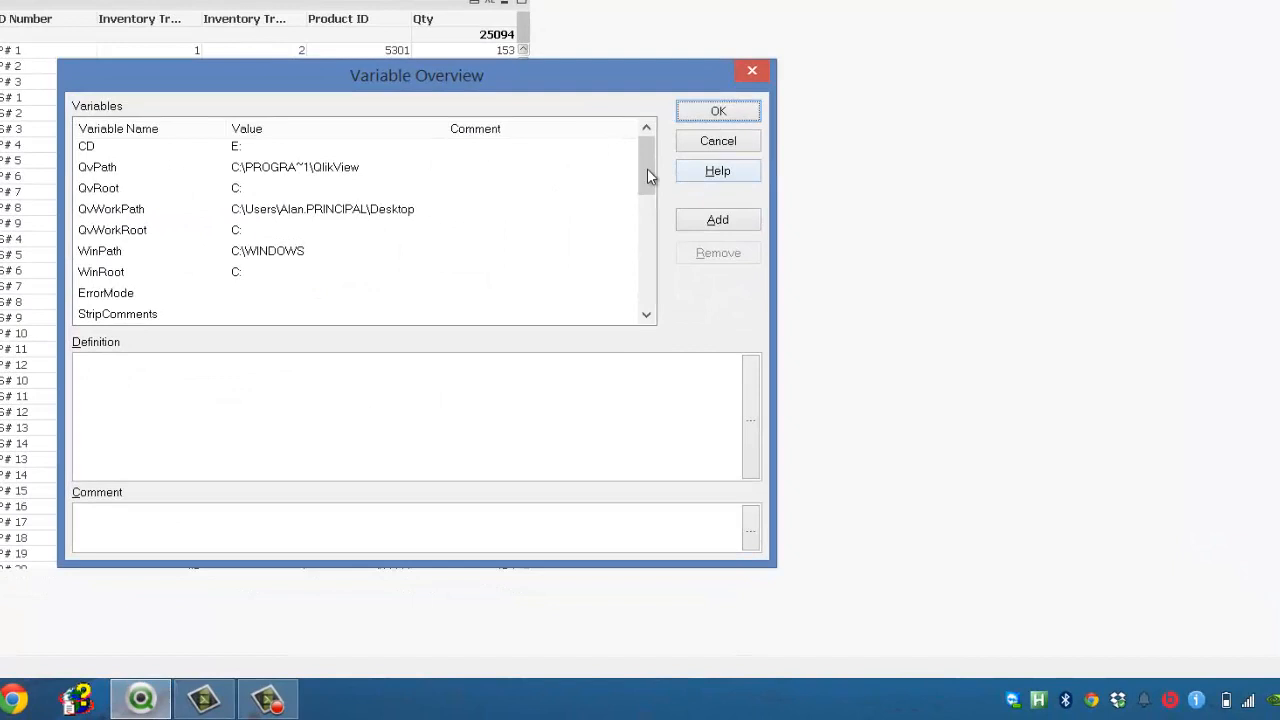
# Create variable vQty defined as SUM(Quantity)/$1 in the Variable Overview.
pyautogui.click(716, 218)
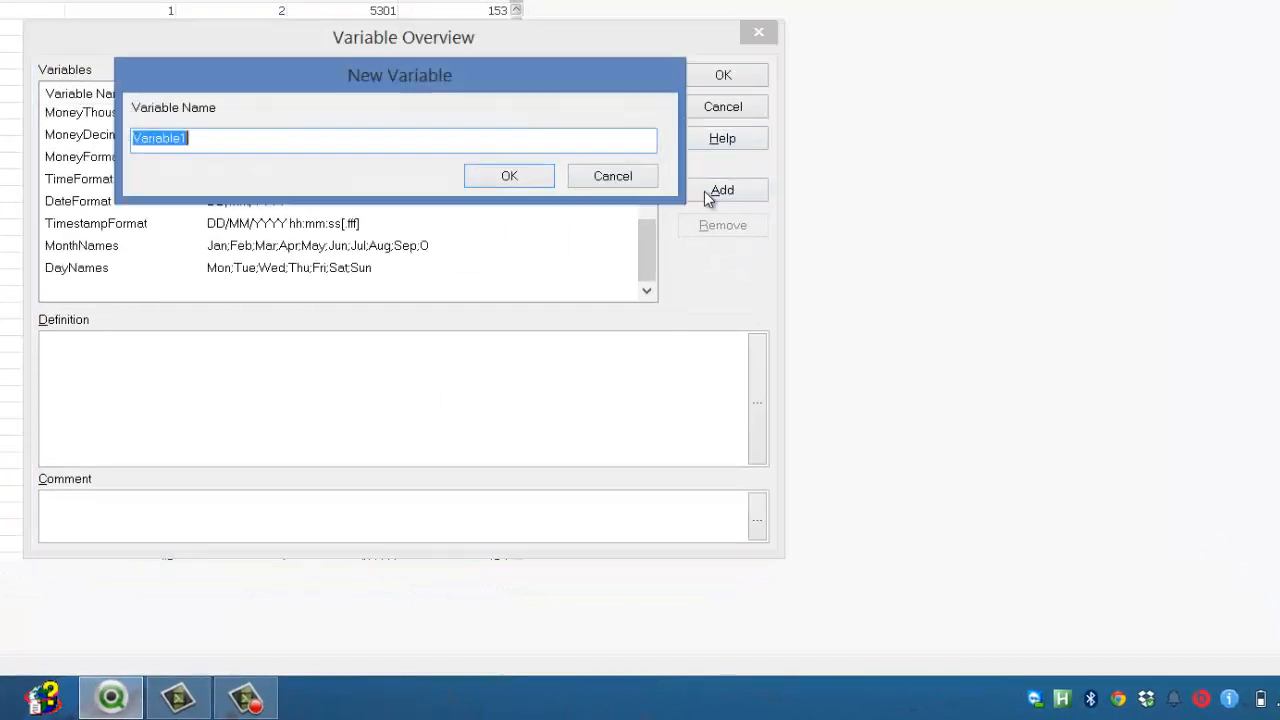
pyautogui.write('vQty')
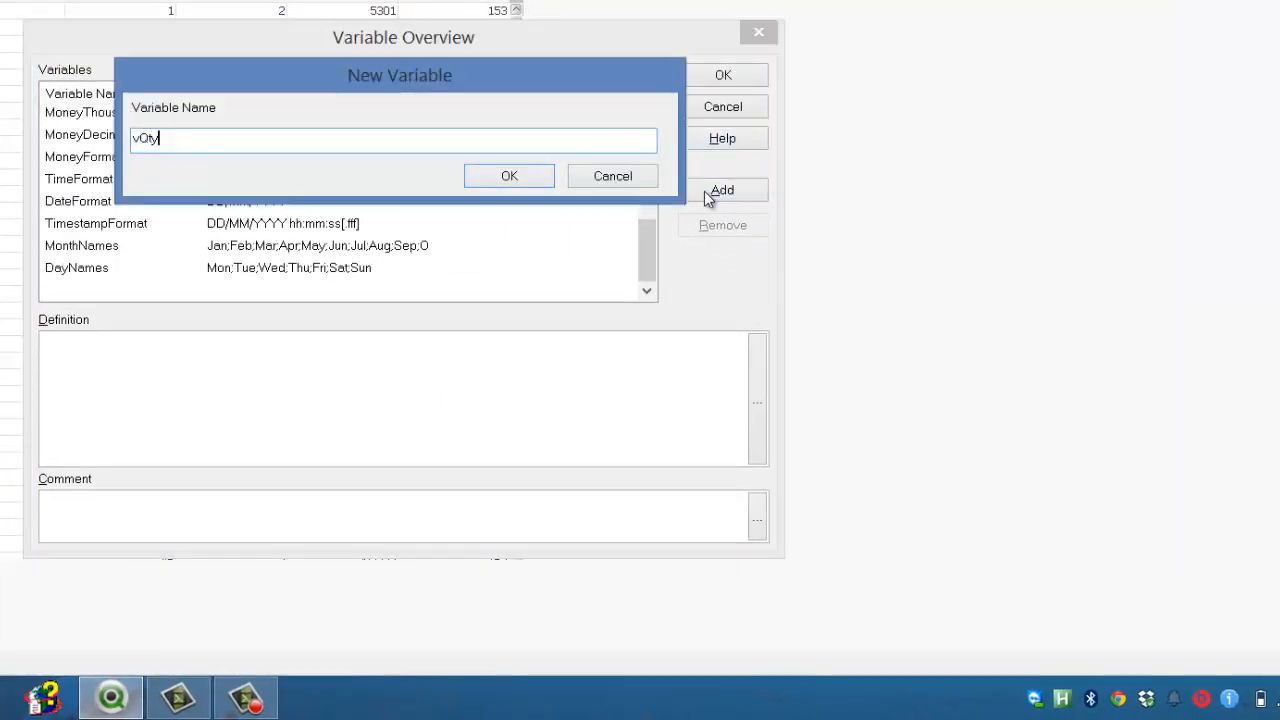
pyautogui.click(508, 176)
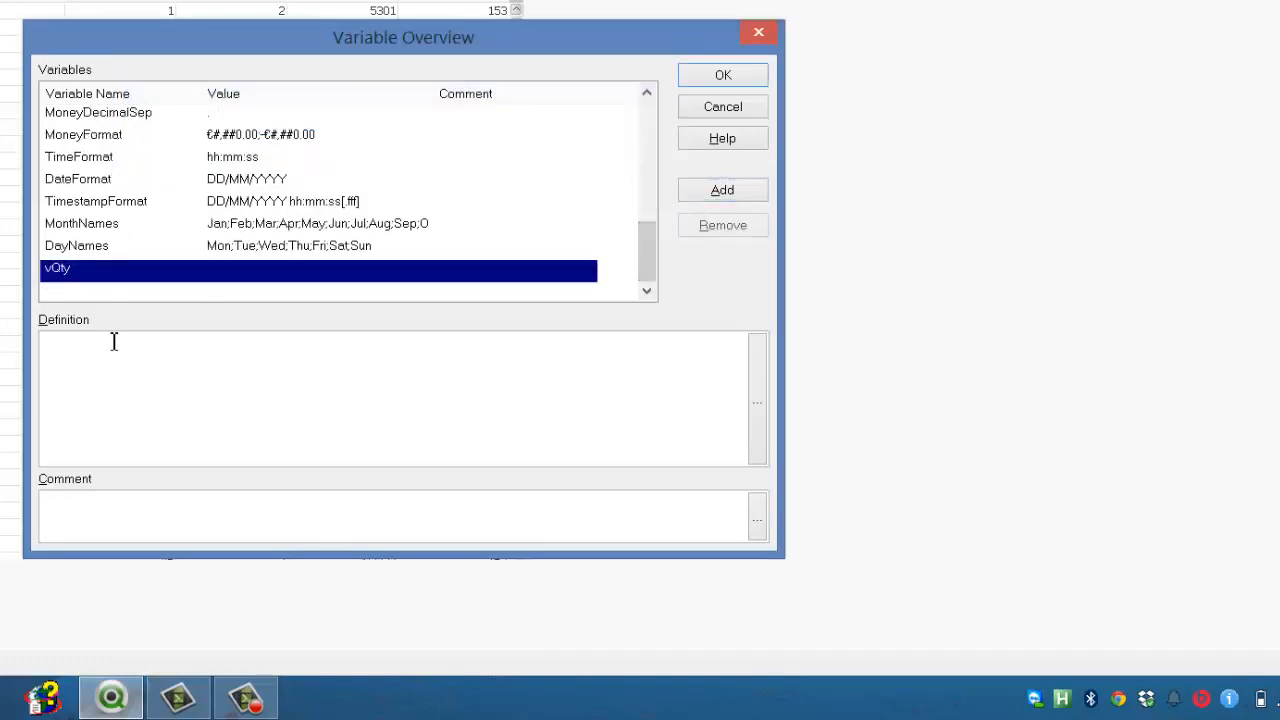
pyautogui.write('SUM')
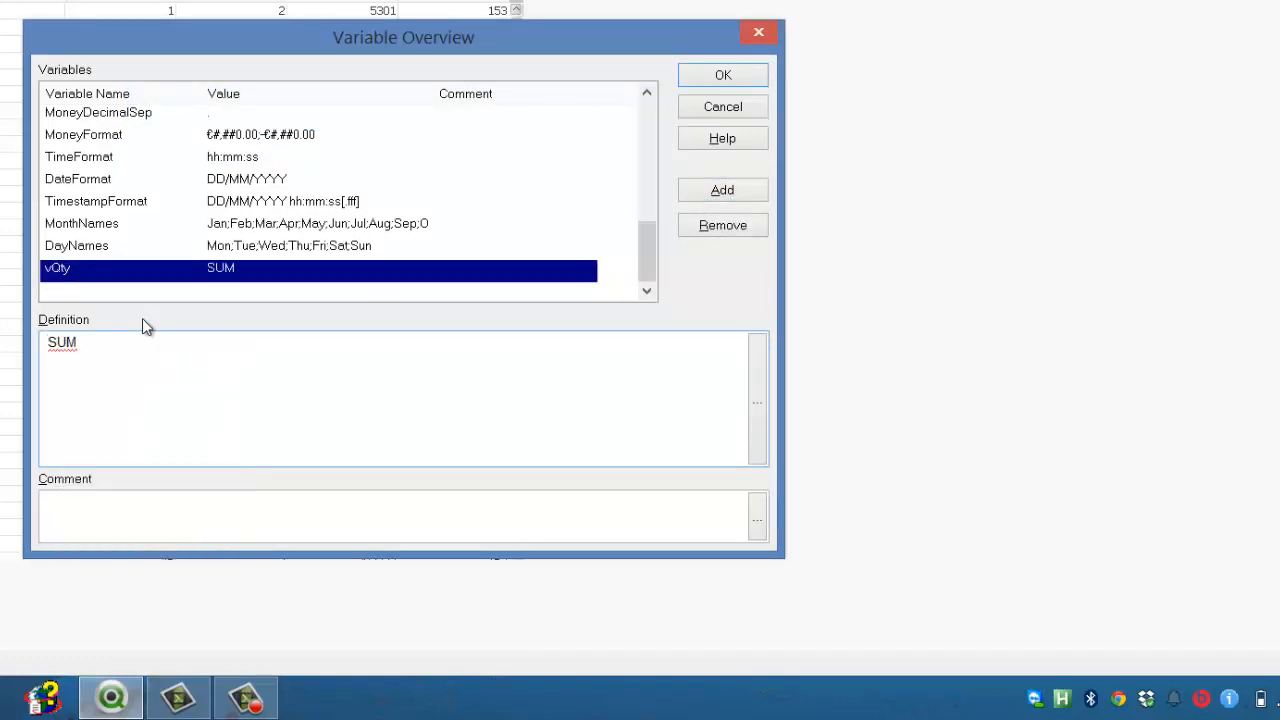
pyautogui.write('(Quantity')
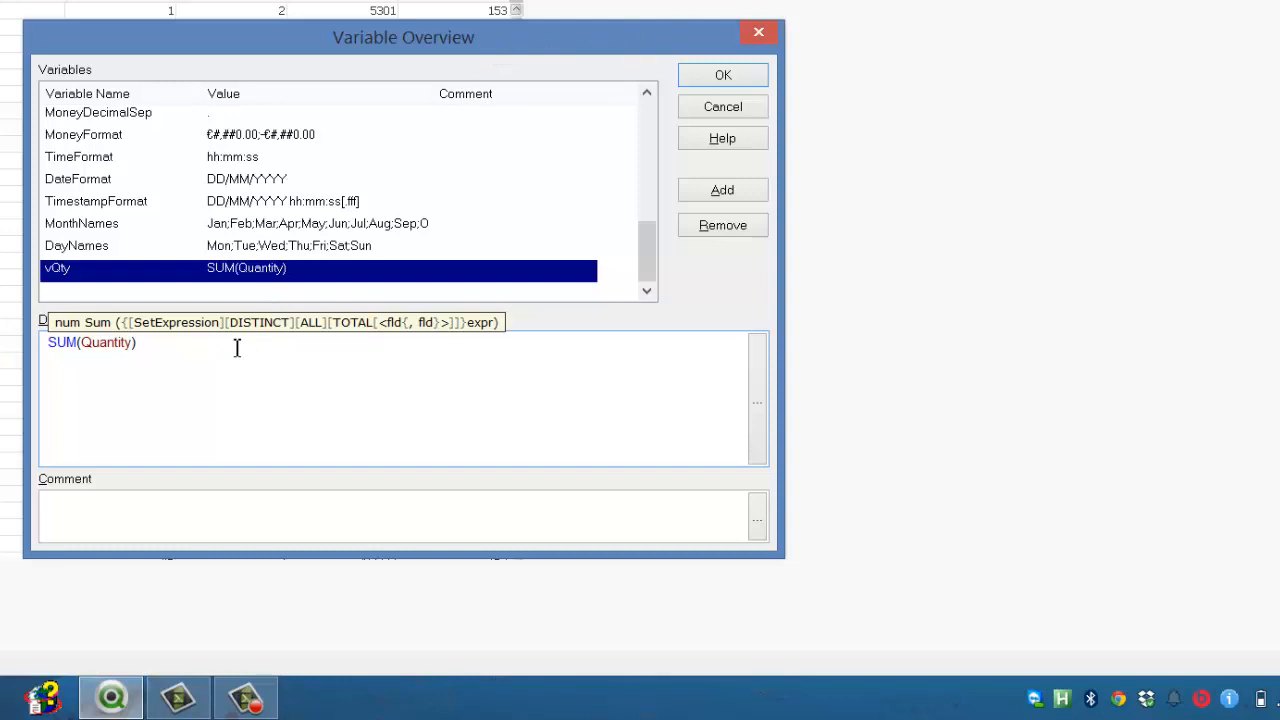
pyautogui.write('/')
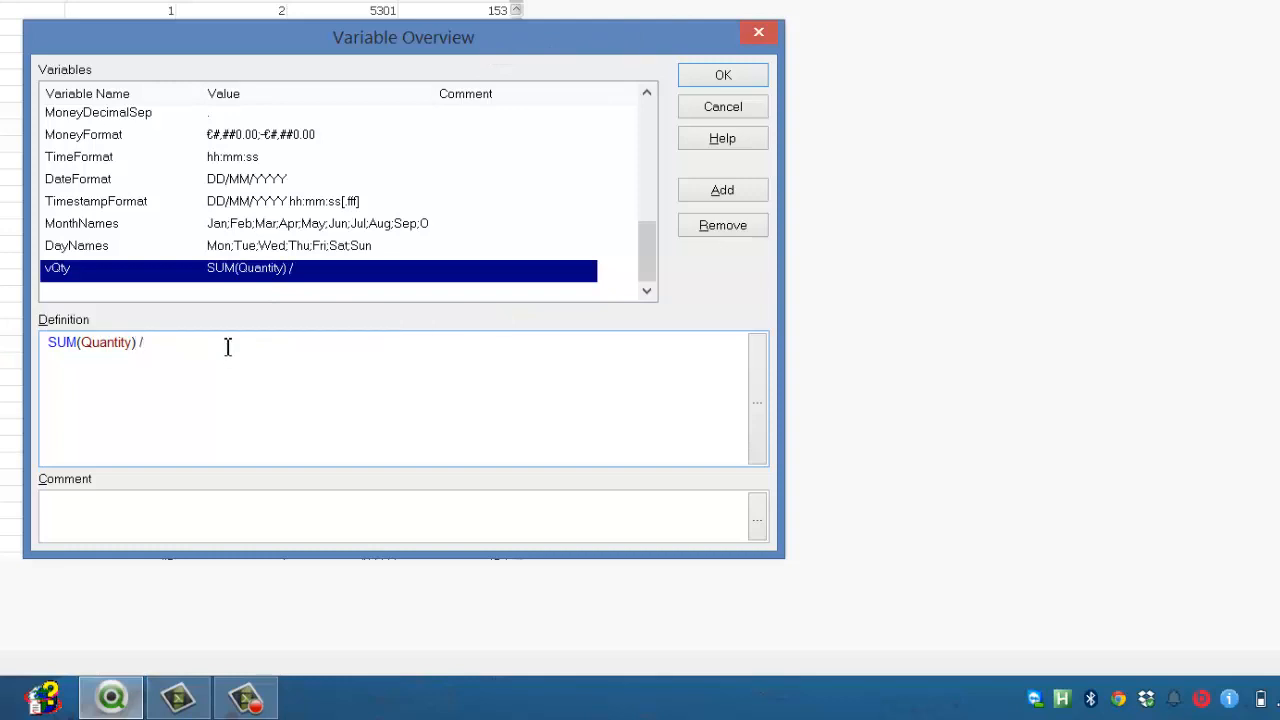
pyautogui.write('$1')
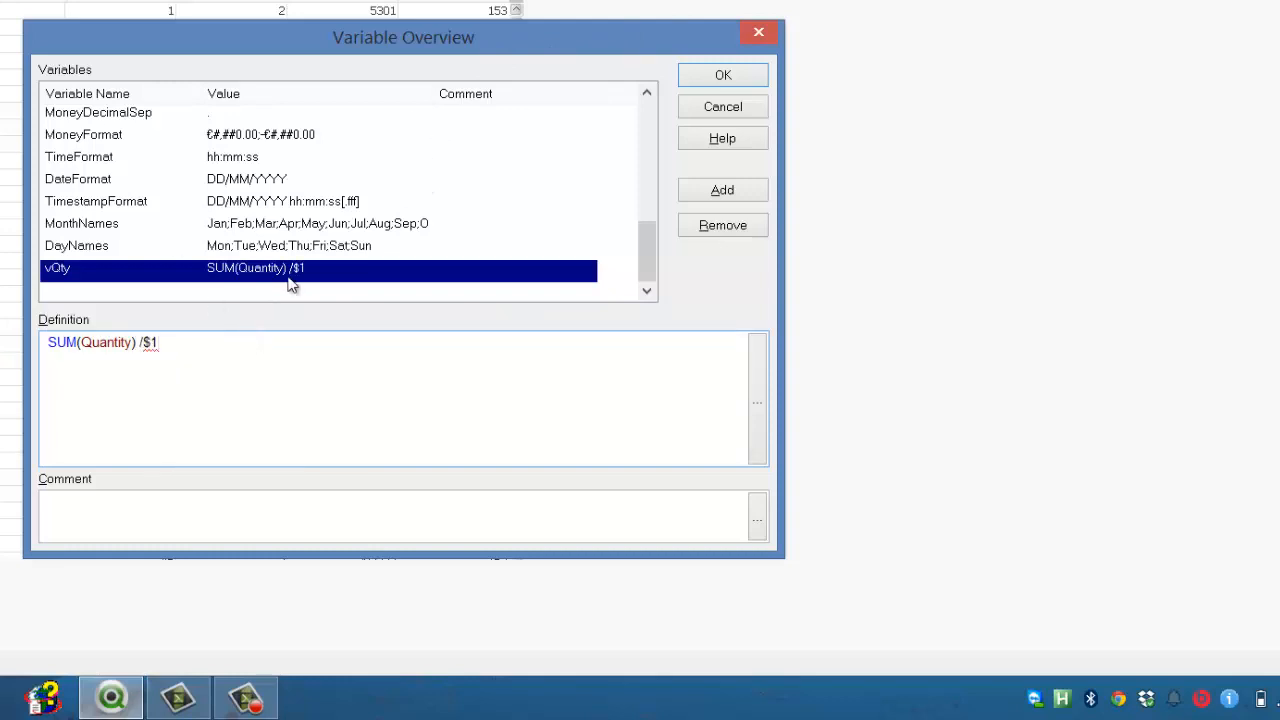
pyautogui.moveTo(632, 180)
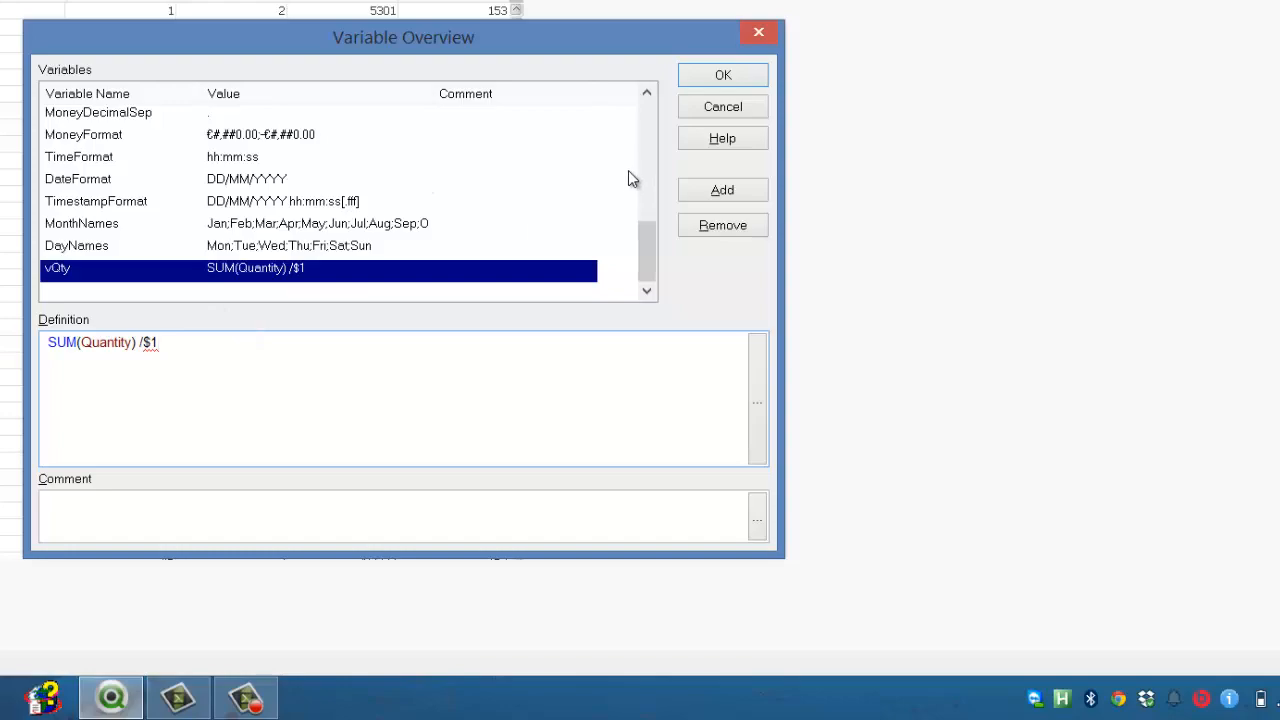
pyautogui.click(722, 76)
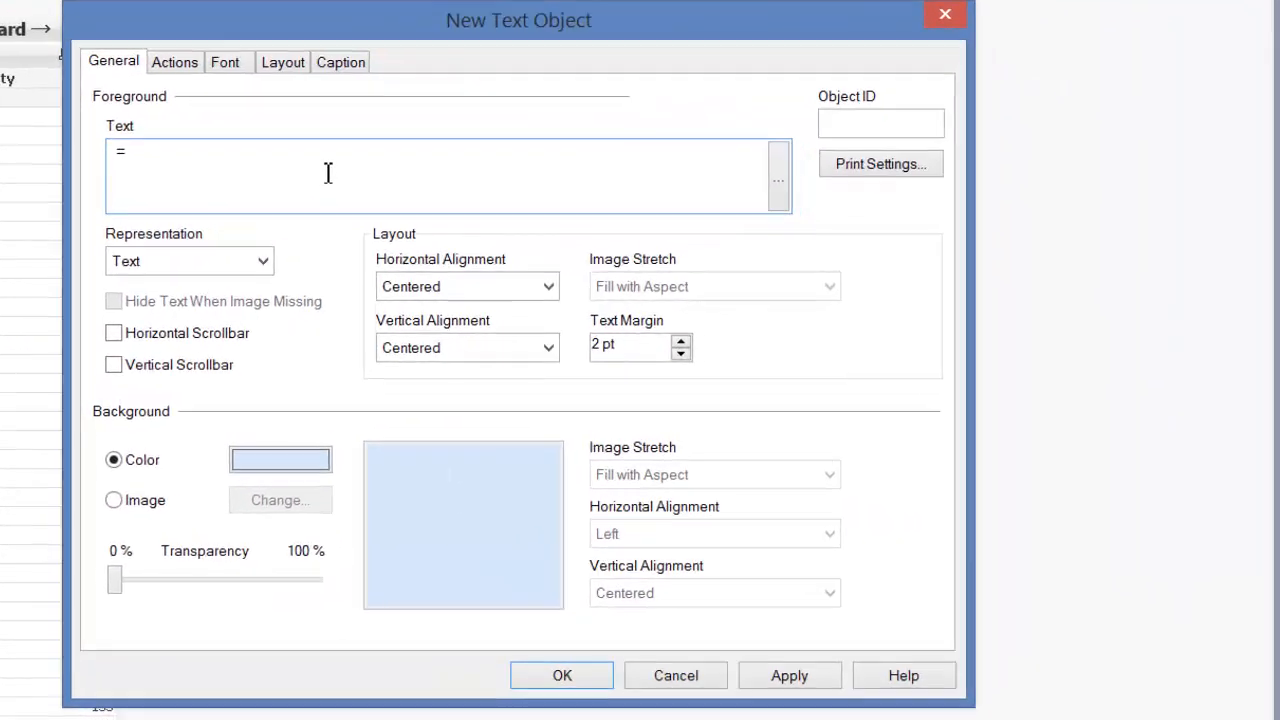
# Add a text object with expression =$(vQty) to the sheet.
pyautogui.write('vQty)')
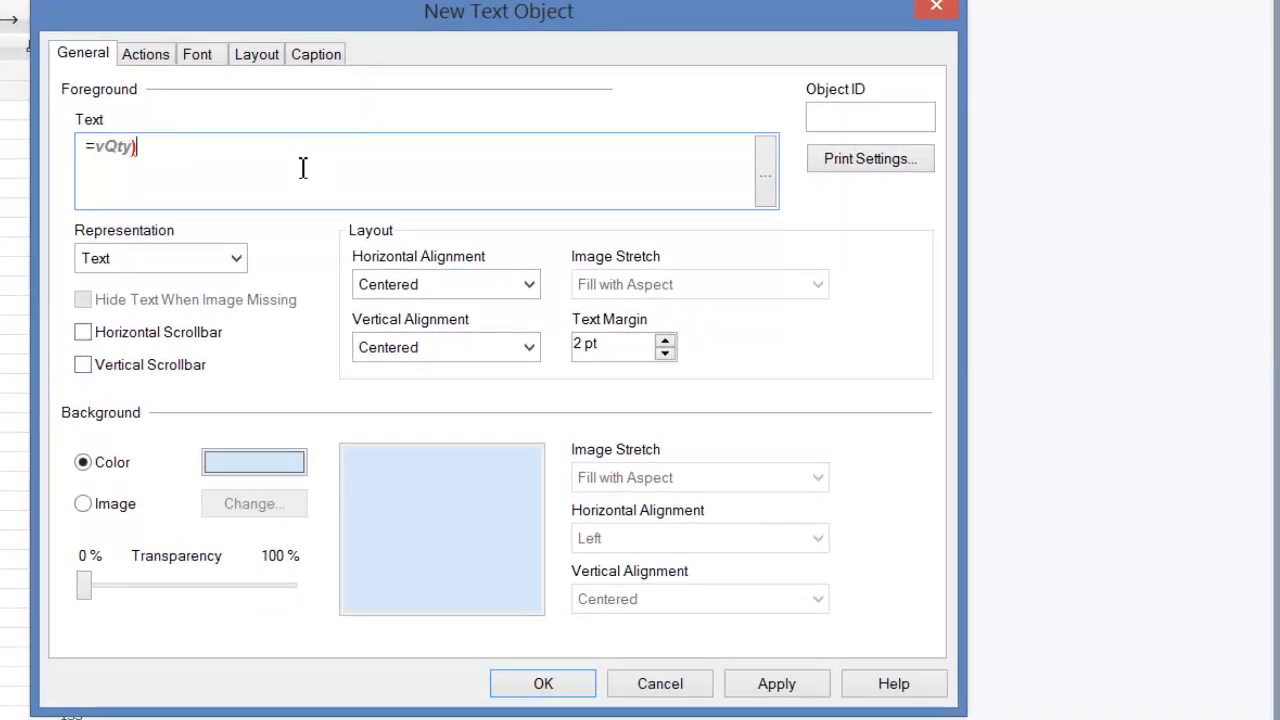
pyautogui.write('$(')
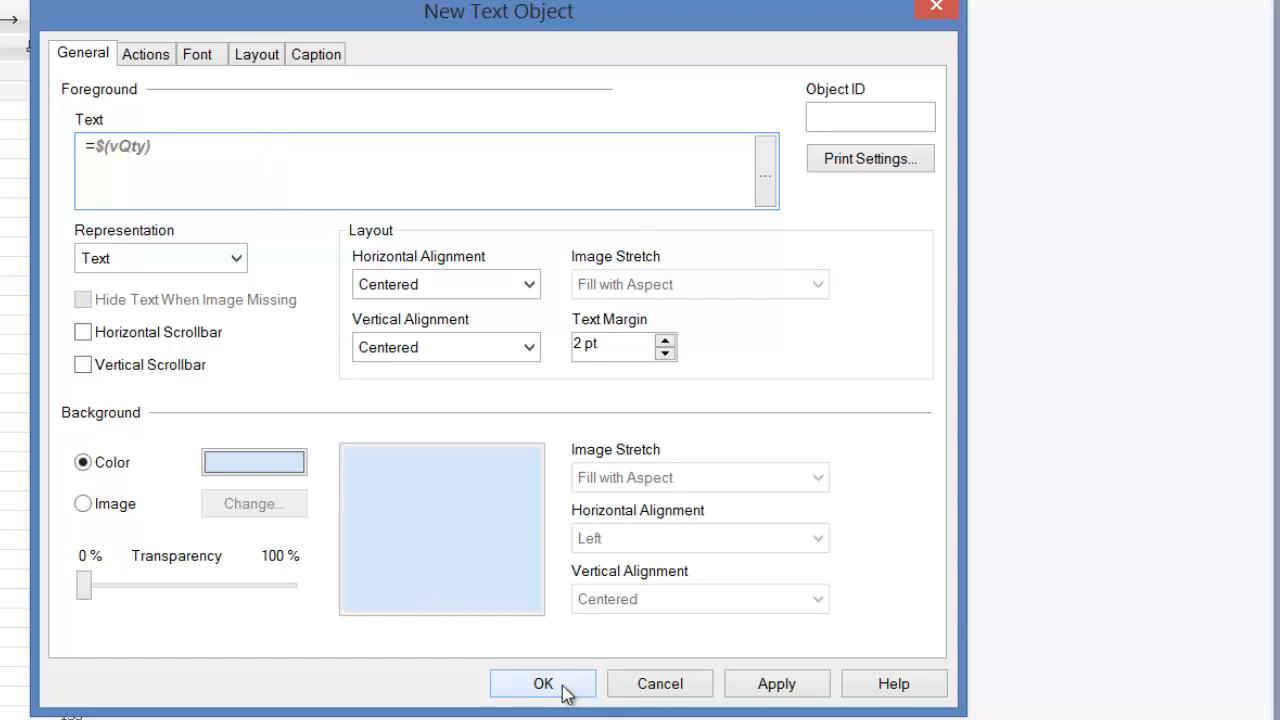
pyautogui.click(542, 684)
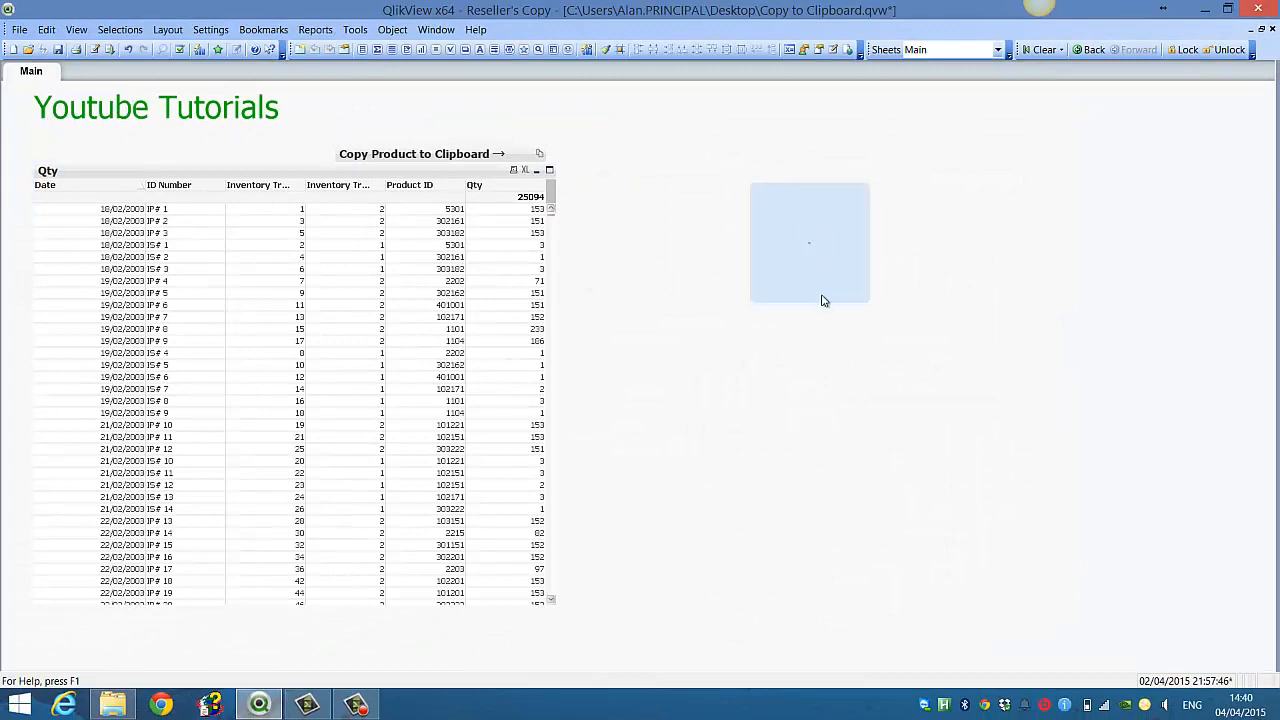
# Change the text object's expression to =$(vQty(100)) so it shows 250.94.
pyautogui.rightClick(808, 244)
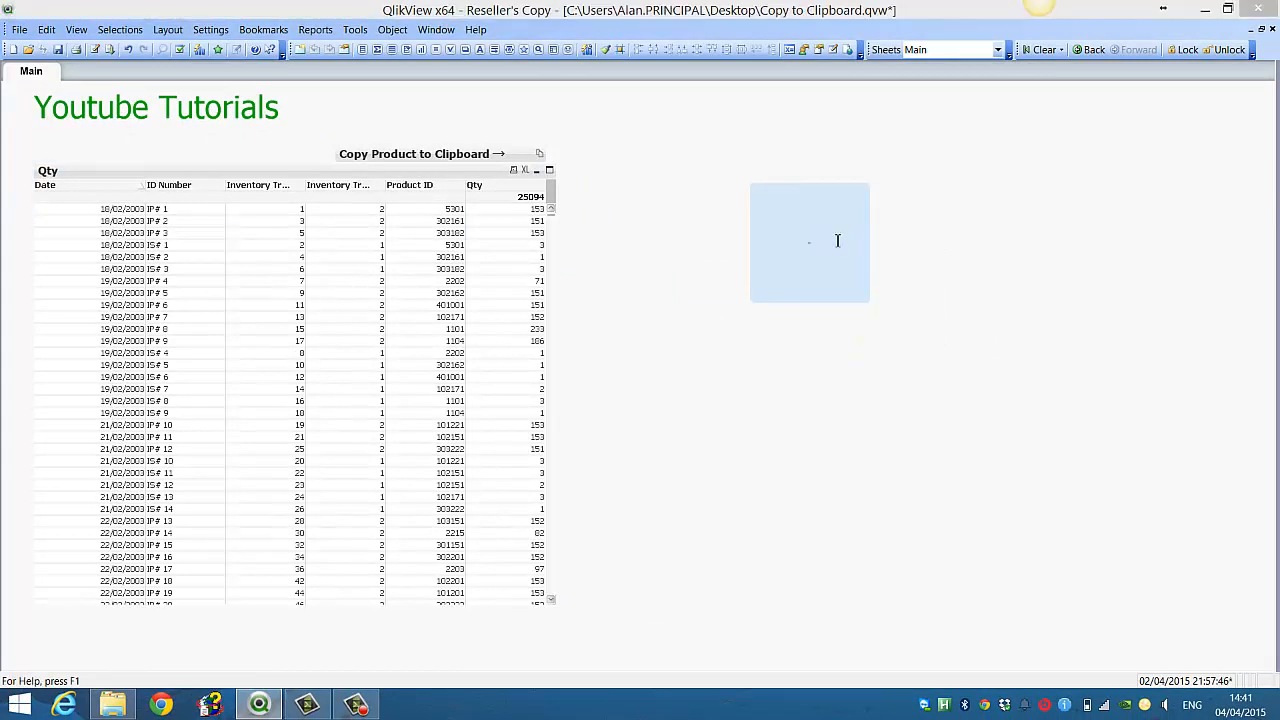
pyautogui.doubleClick(810, 242)
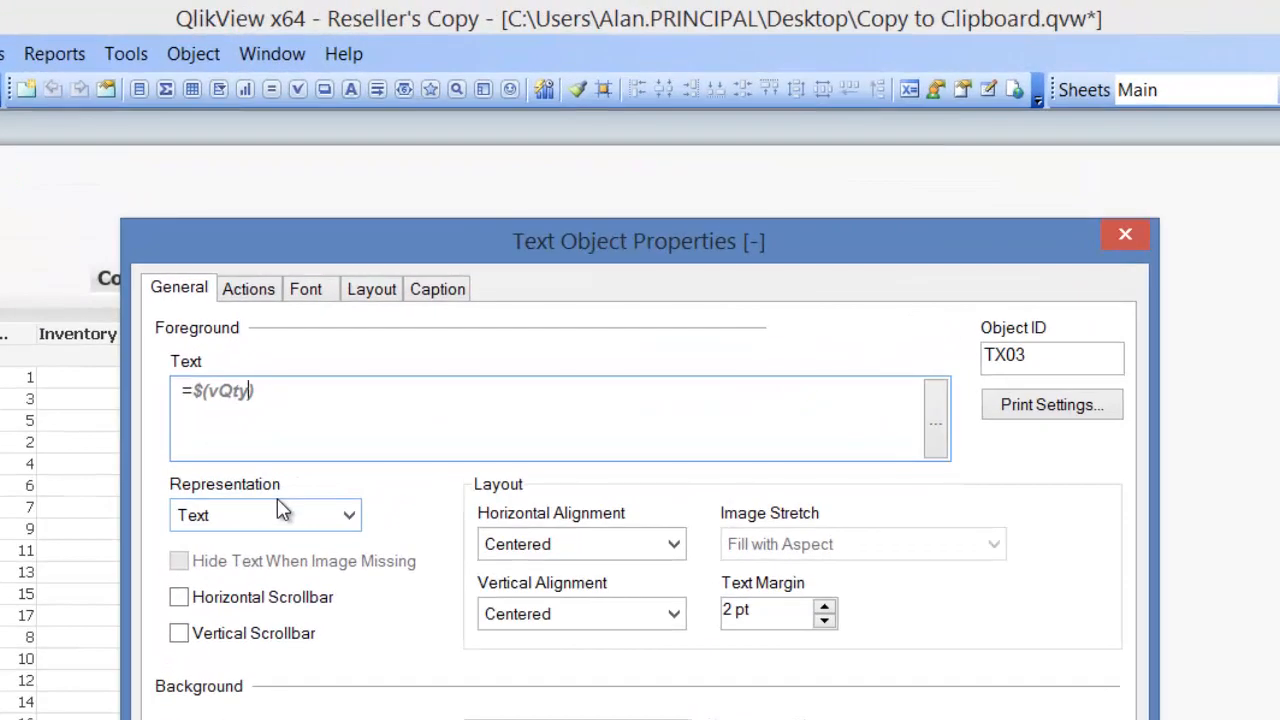
pyautogui.write('()')
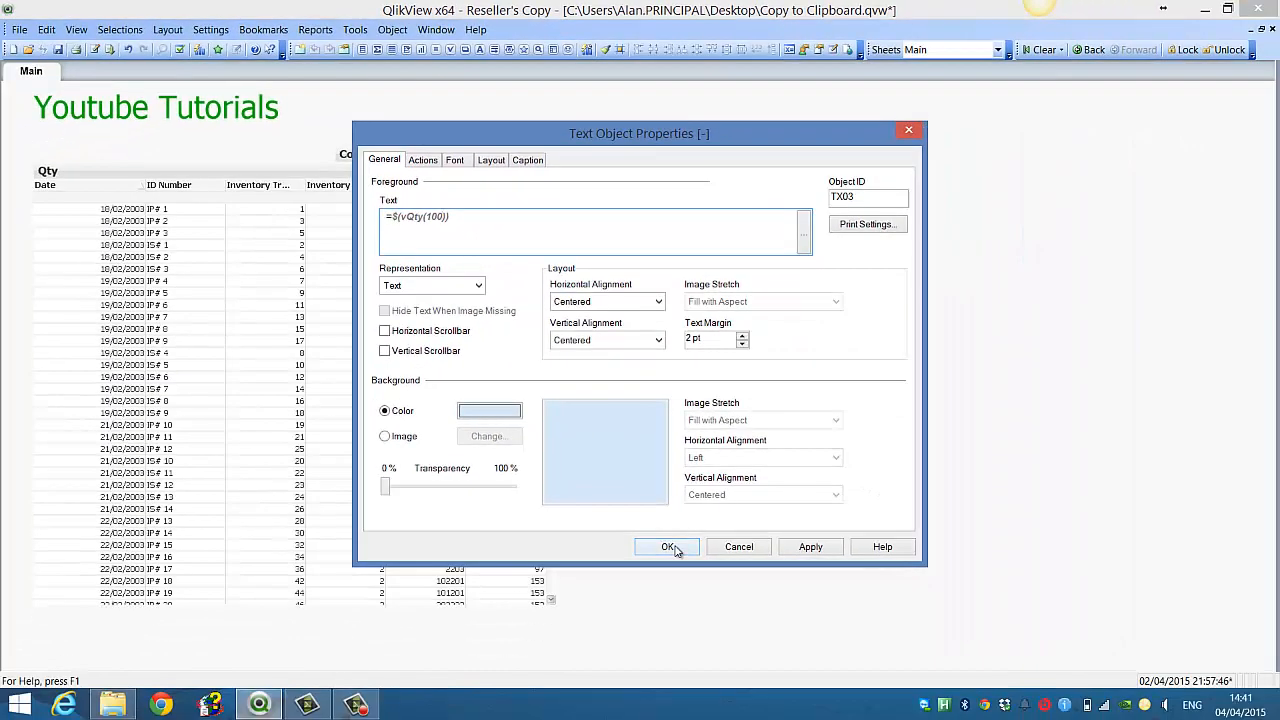
pyautogui.click(666, 546)
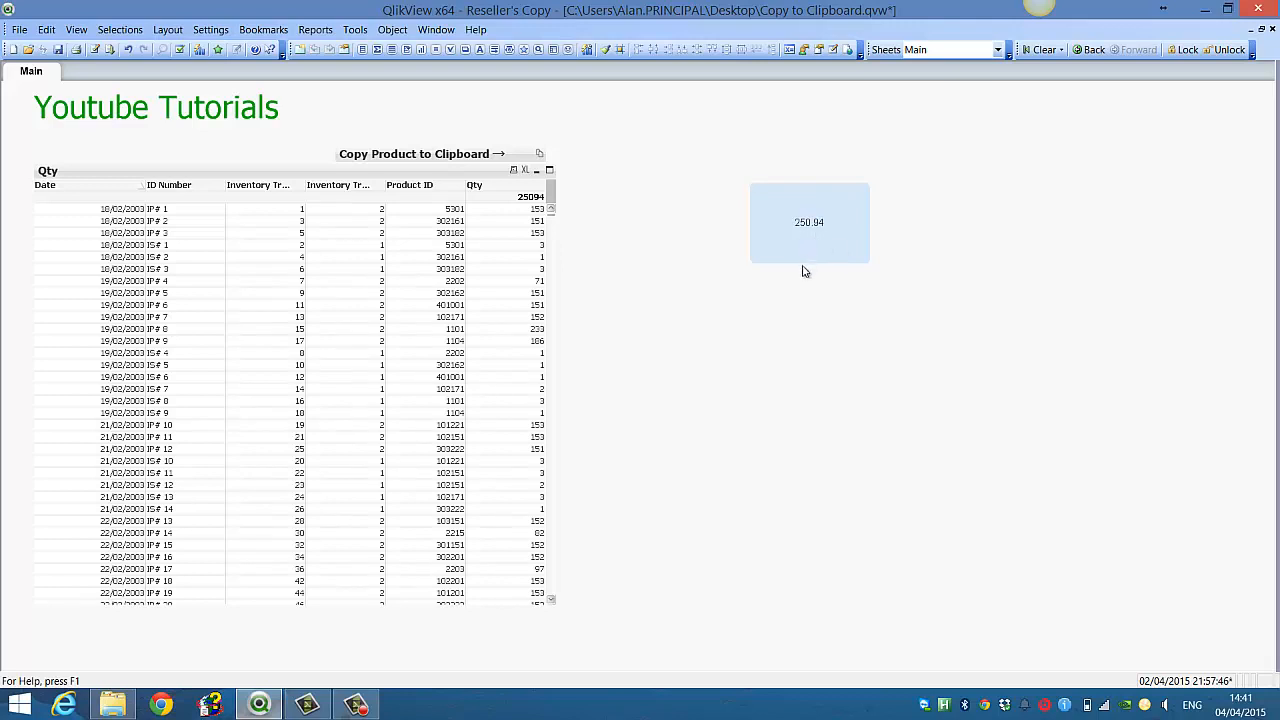
pyautogui.moveTo(774, 272)
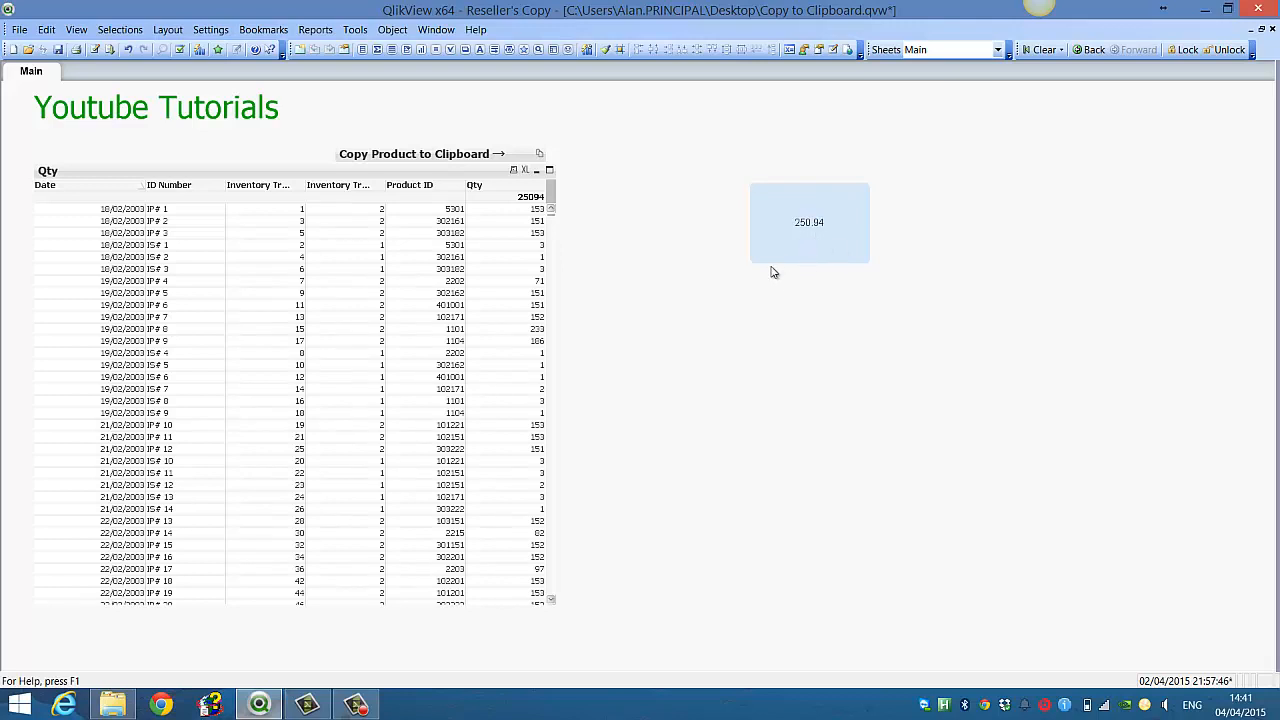
# Change the text object's expression to =$(vQty(10000)) so it shows 2.5094.
pyautogui.doubleClick(808, 222)
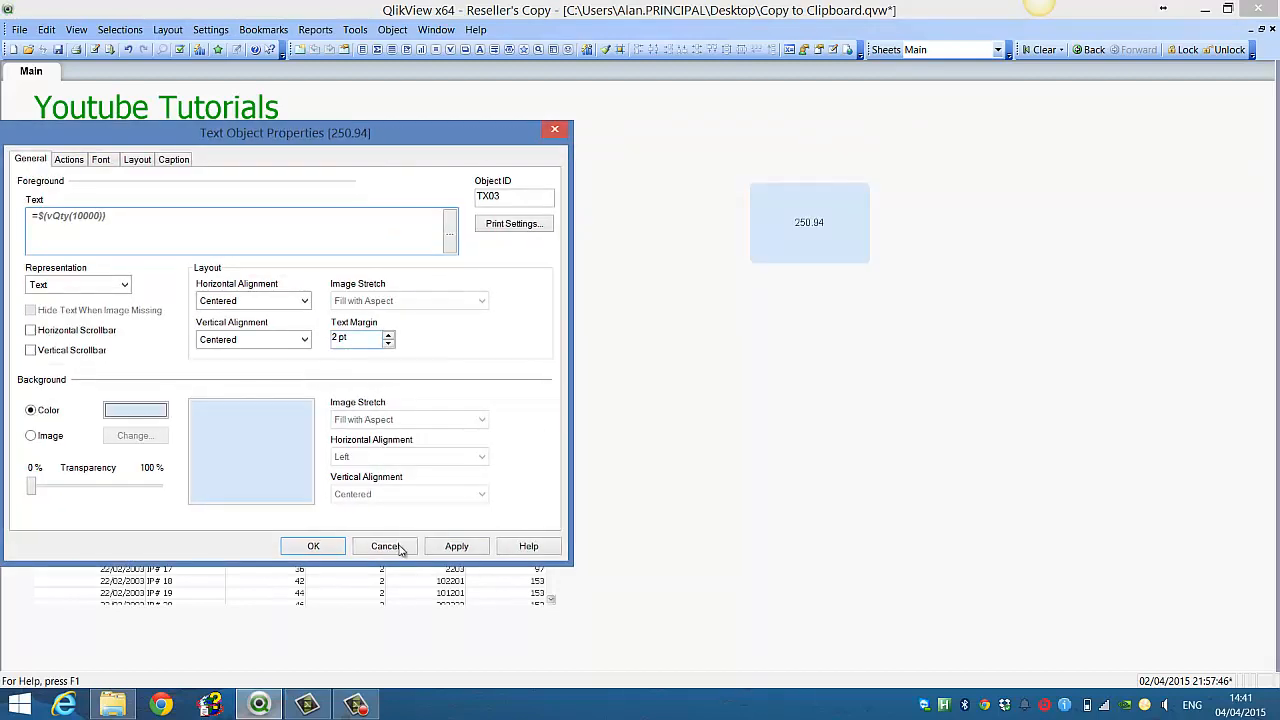
pyautogui.click(384, 546)
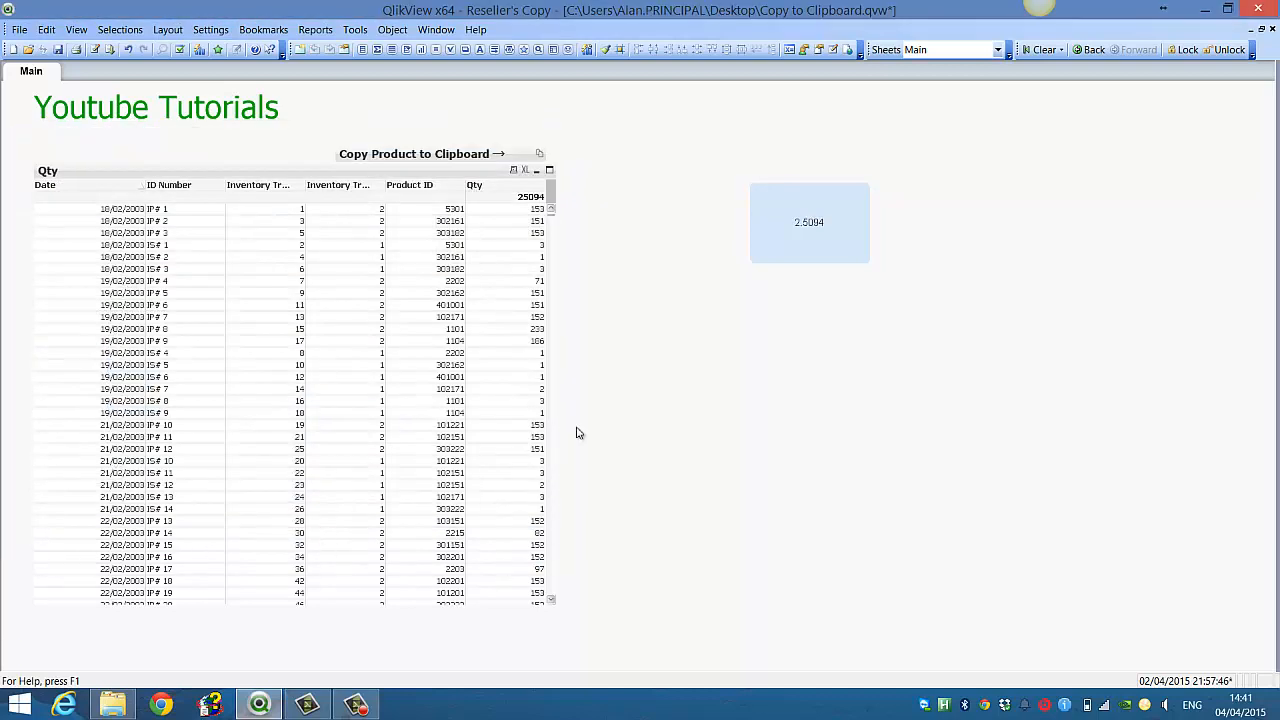
pyautogui.moveTo(812, 256)
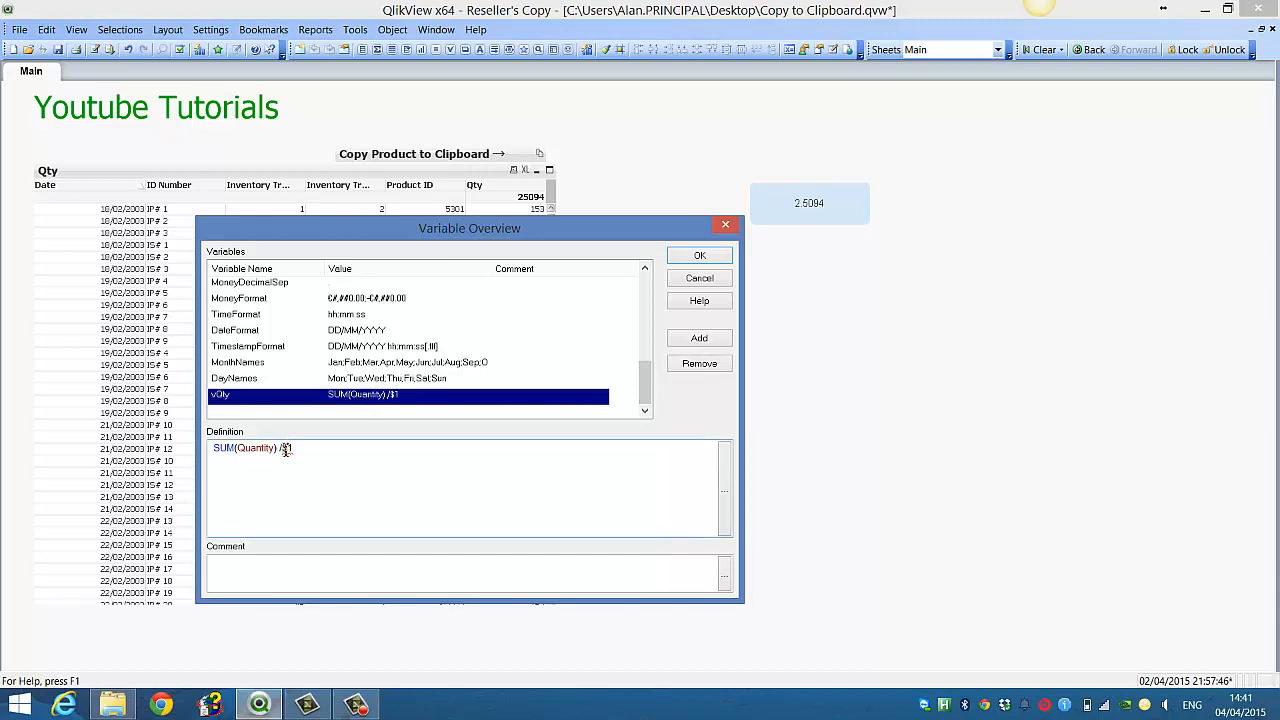
# Redefine vQty as SUM(Quantity) - $1 so the text object shows 15094.
pyautogui.press('Backspace')
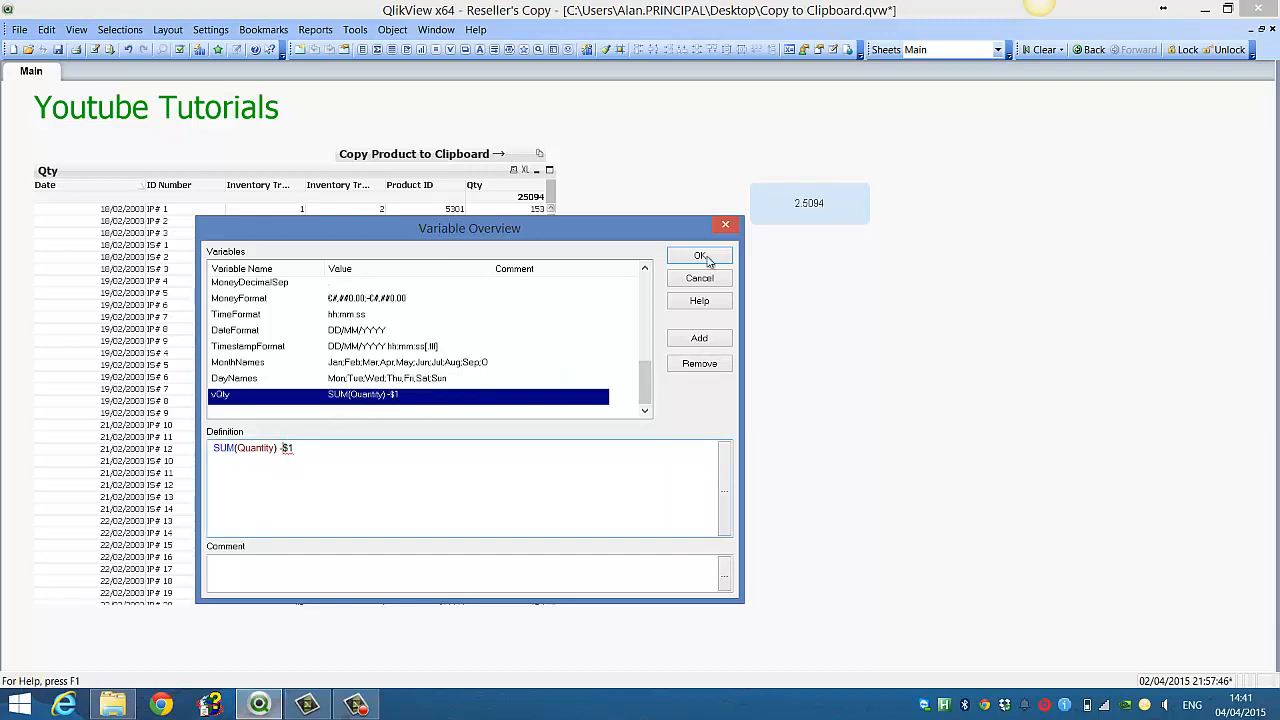
pyautogui.click(700, 256)
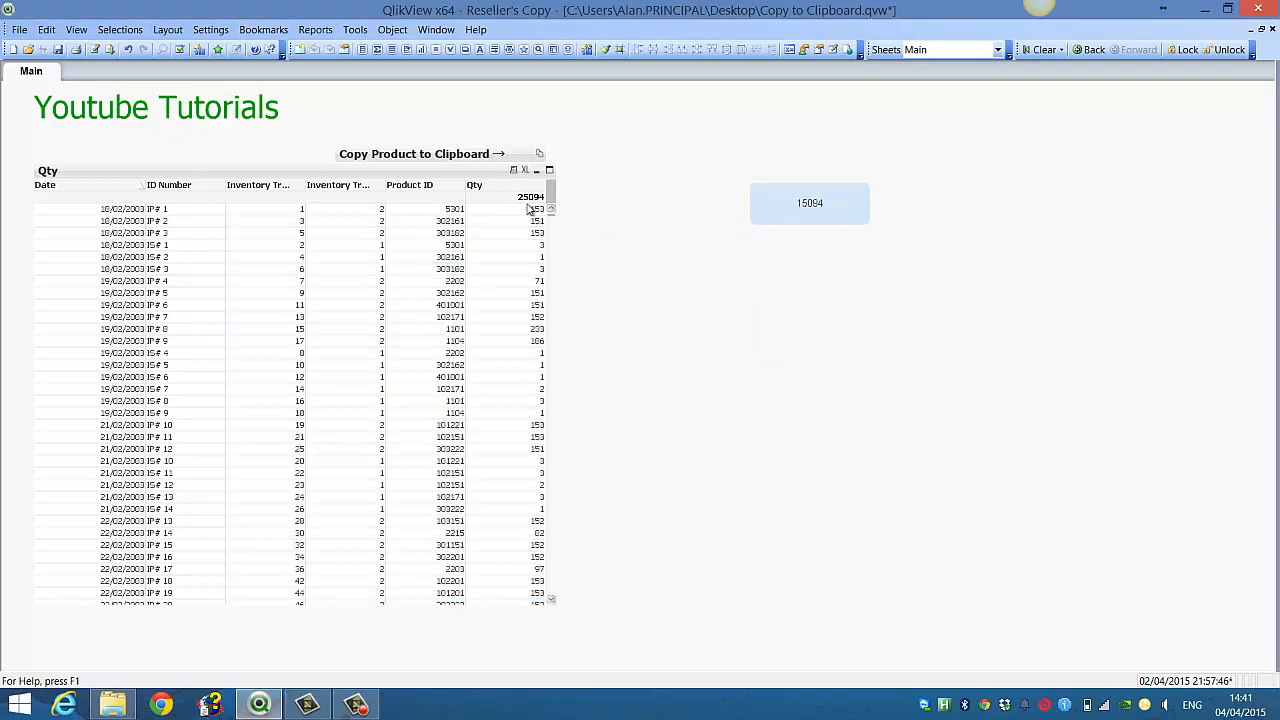
pyautogui.moveTo(812, 224)
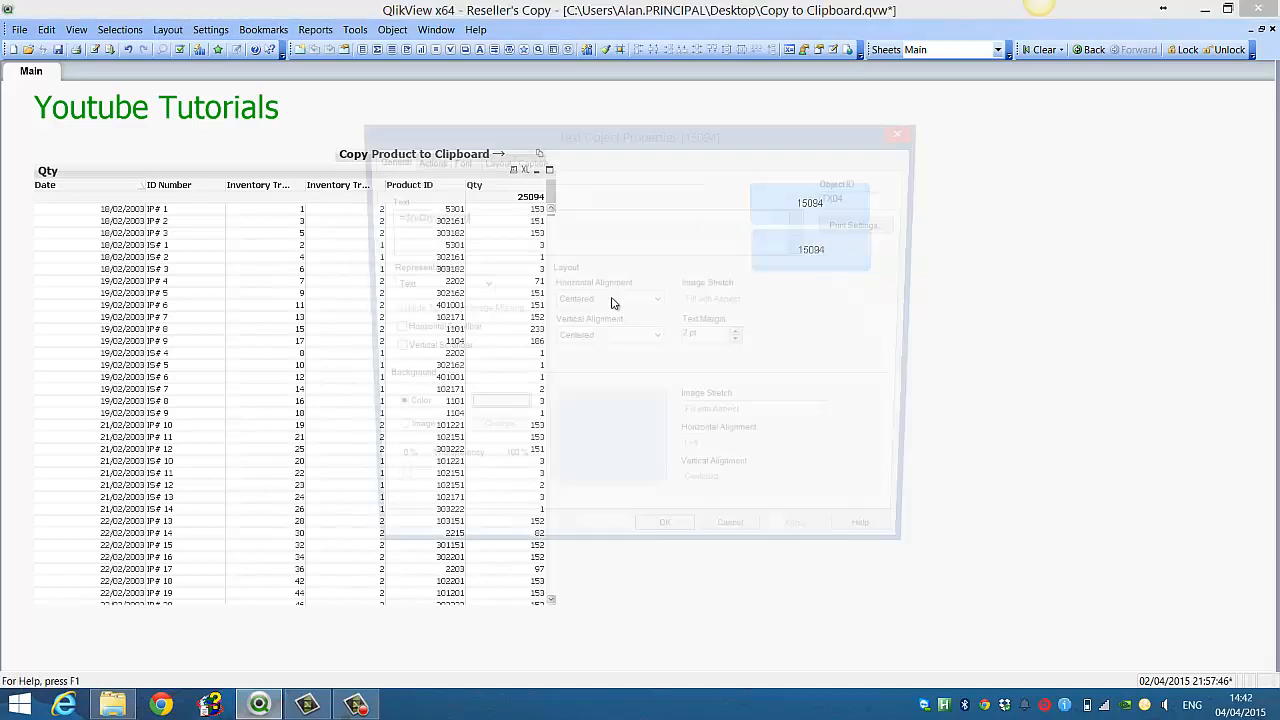
# Review the expressions of both vQty text objects in their Properties dialogs.
pyautogui.click(664, 520)
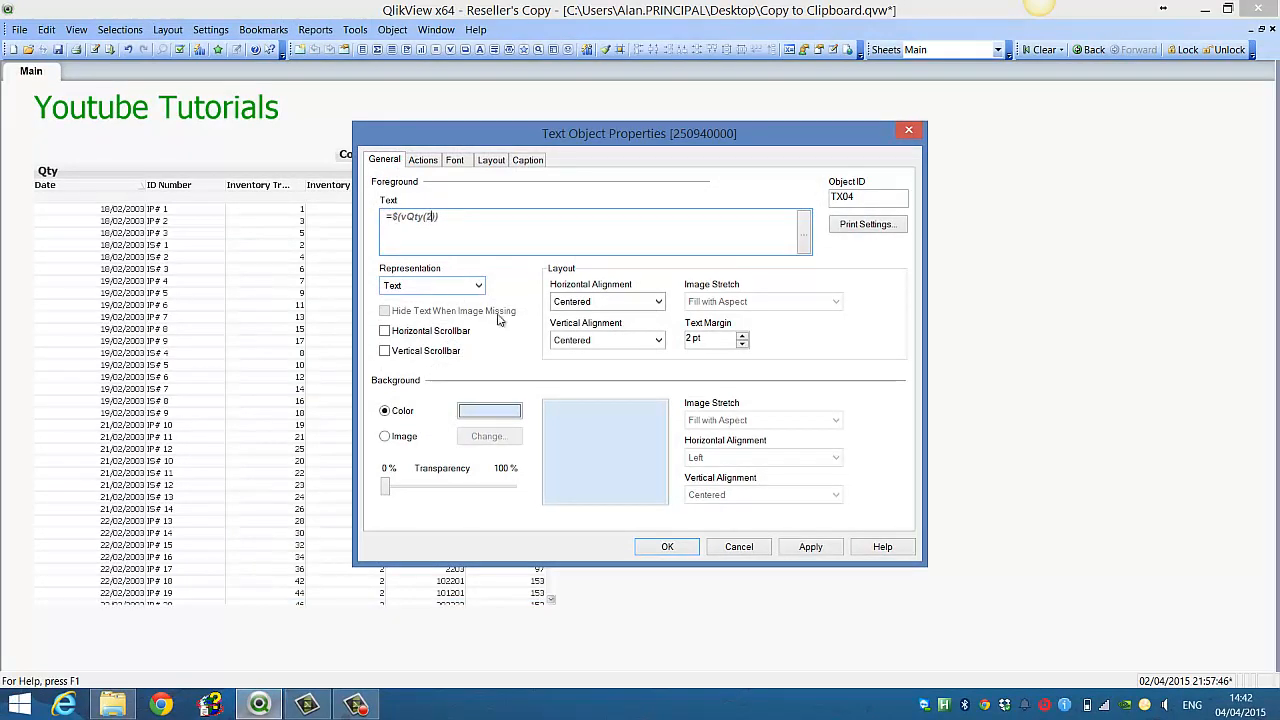
pyautogui.click(668, 546)
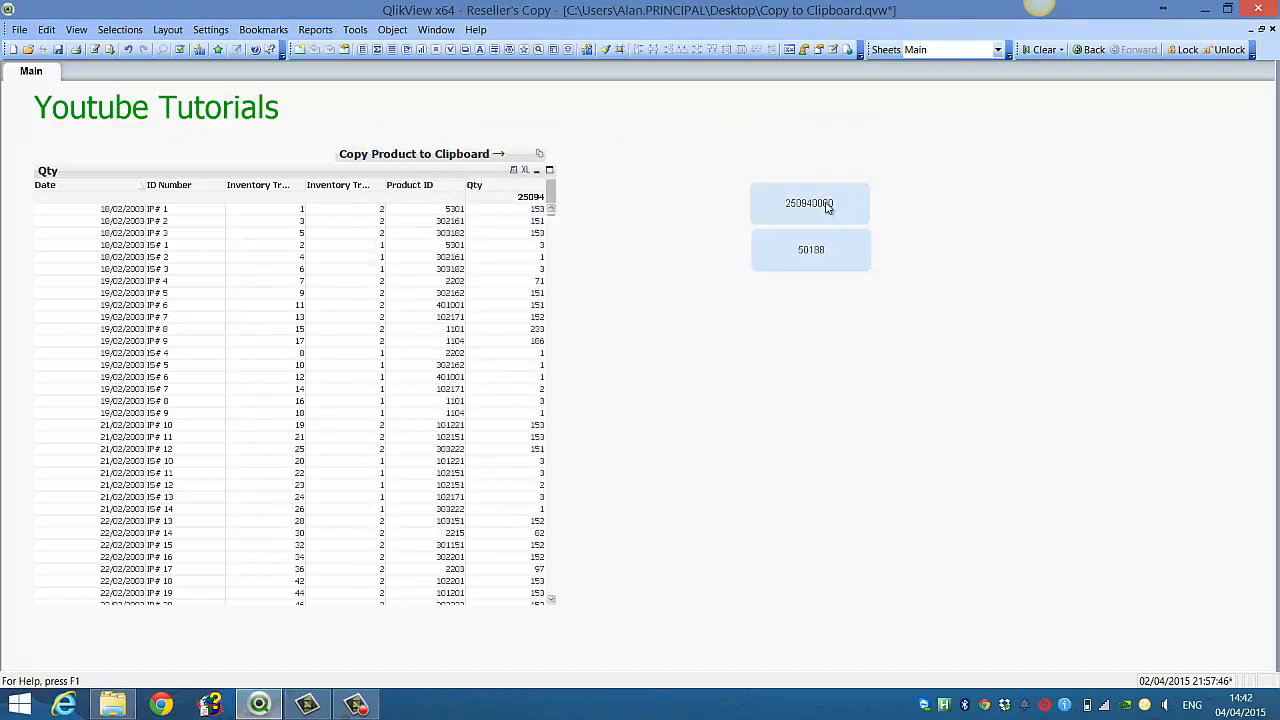
pyautogui.doubleClick(808, 204)
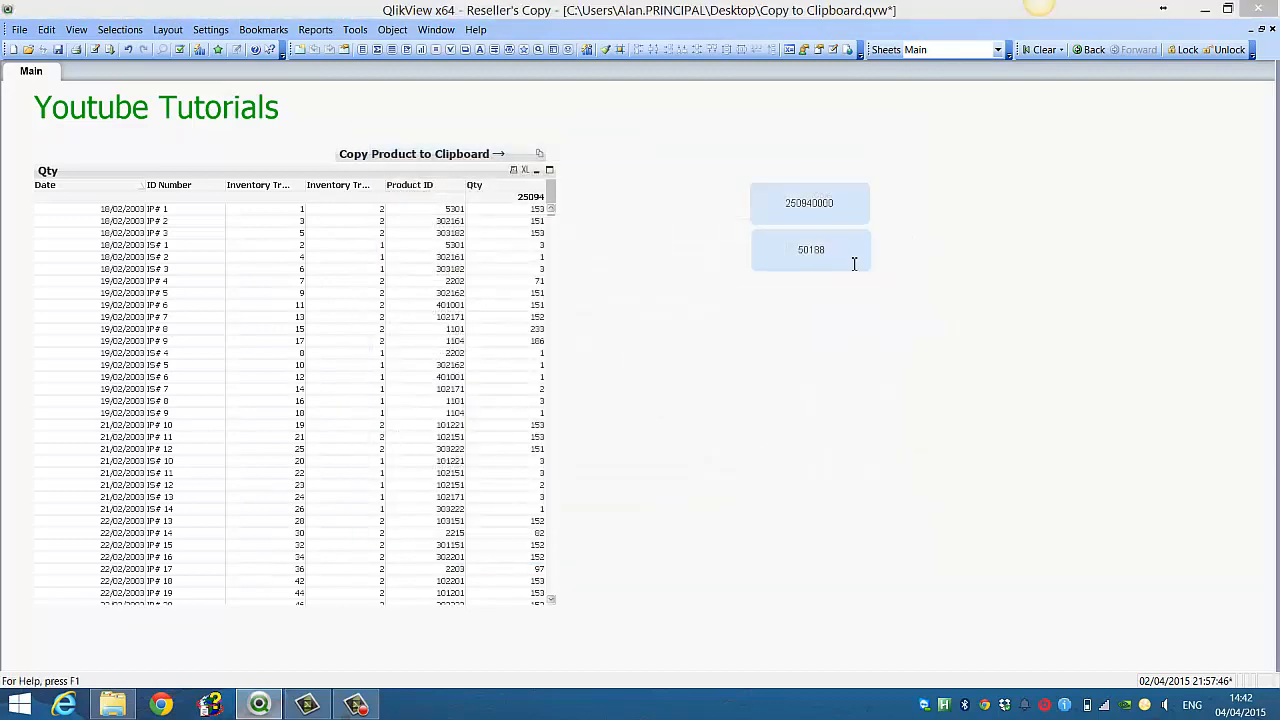
pyautogui.doubleClick(812, 248)
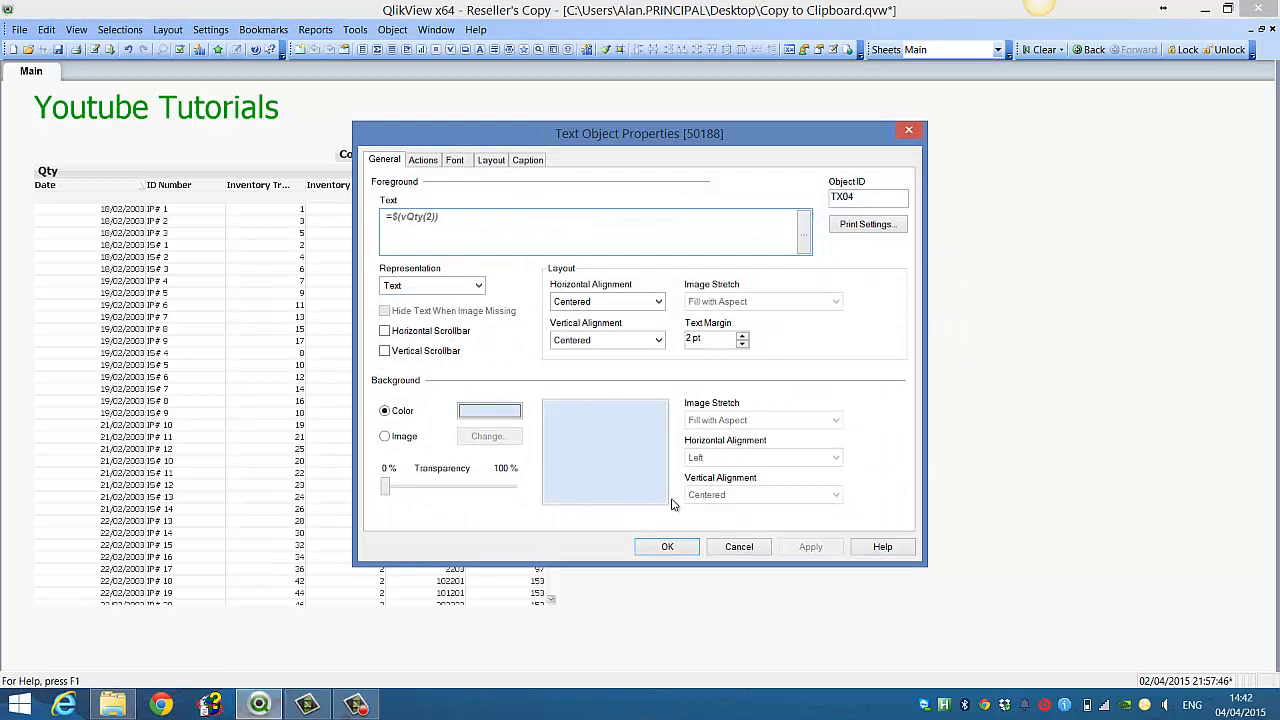
pyautogui.click(668, 546)
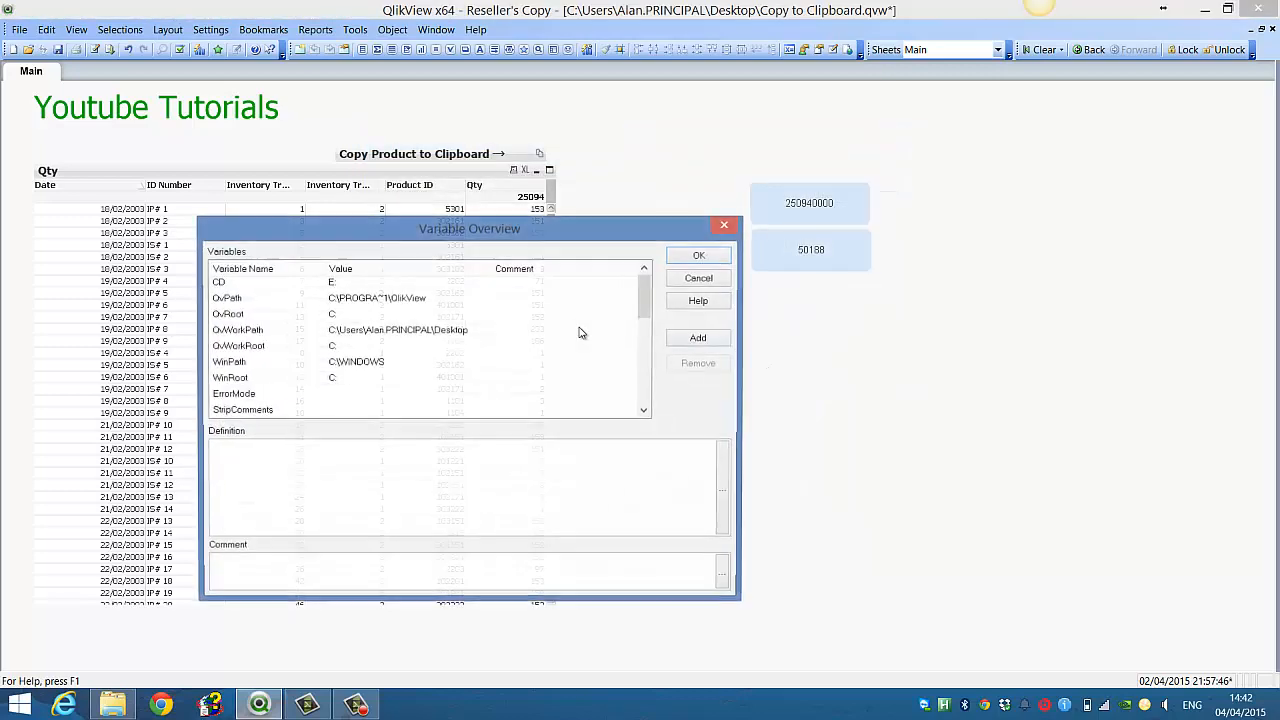
# Redefine vQty as SUM(Quantity)*$1 - $2 and save it.
pyautogui.scroll(-3)
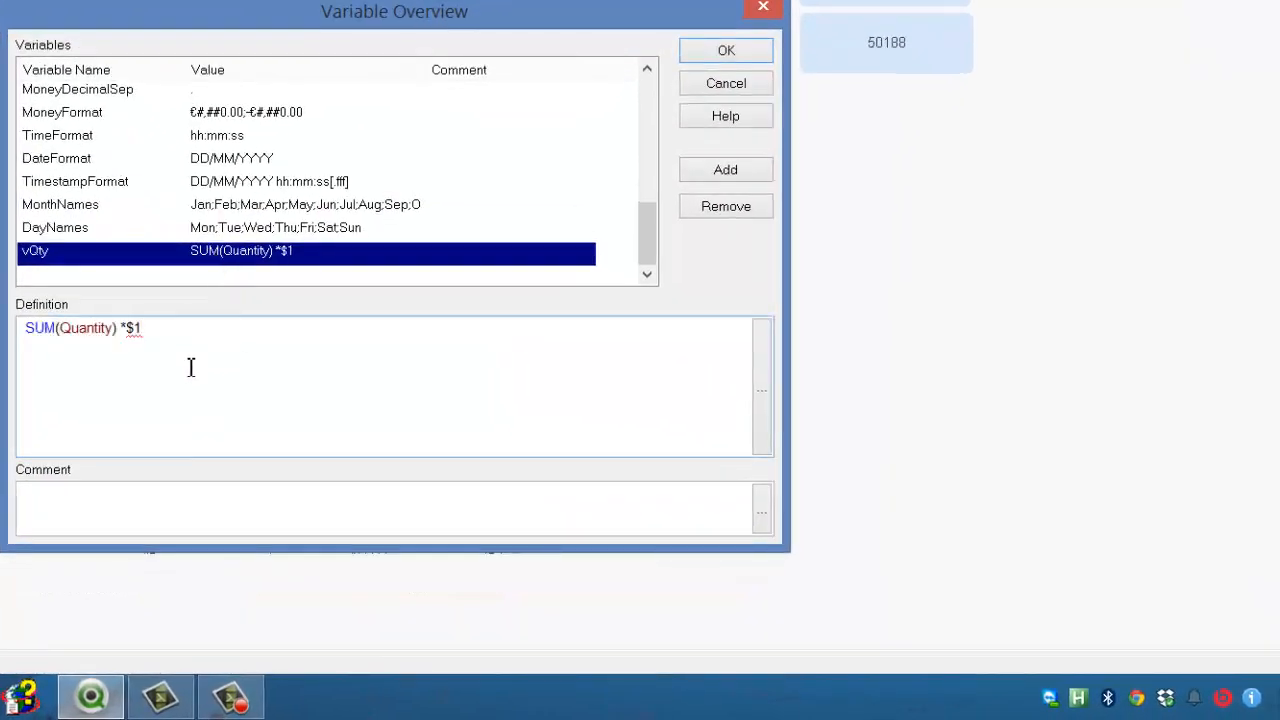
pyautogui.moveTo(192, 380)
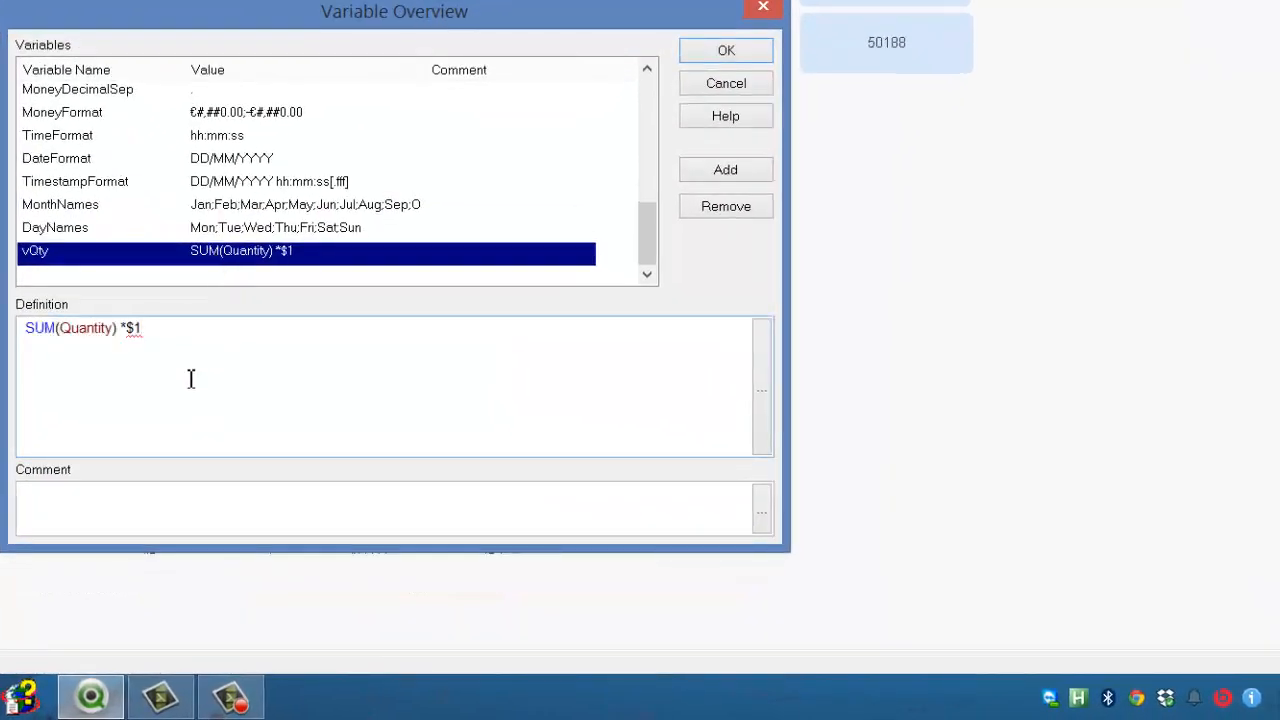
pyautogui.write('-')
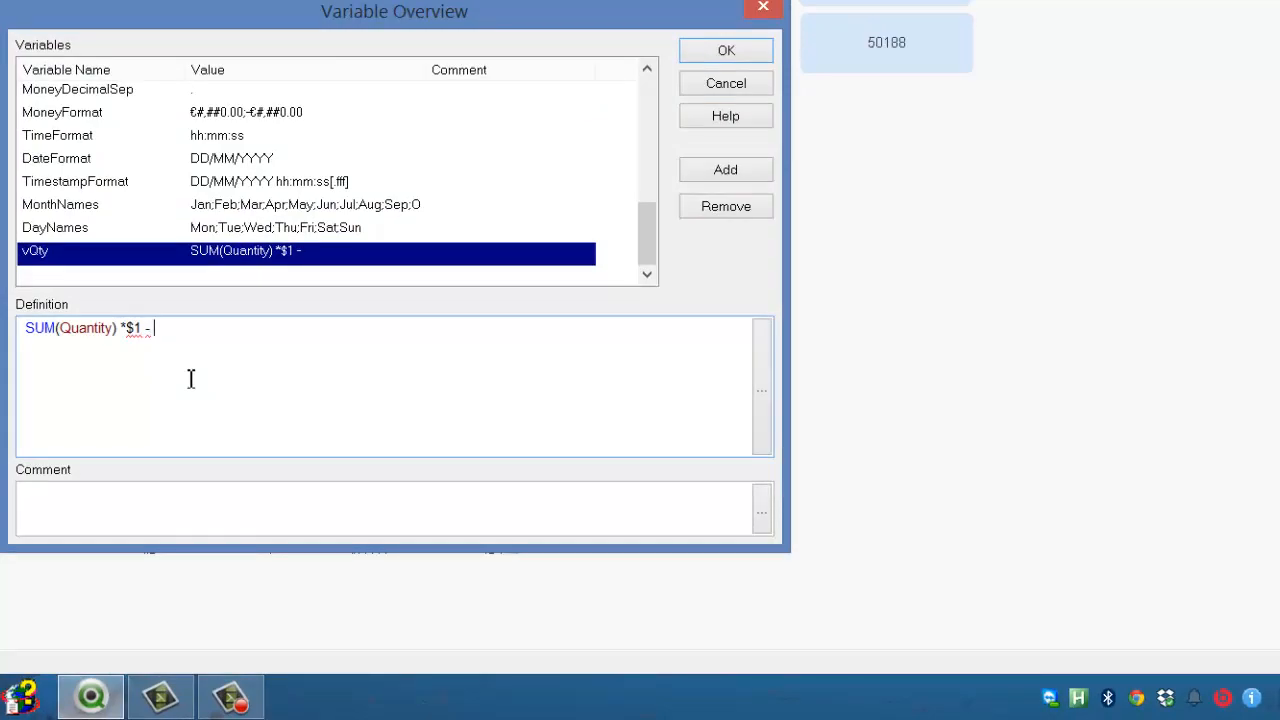
pyautogui.write('$2')
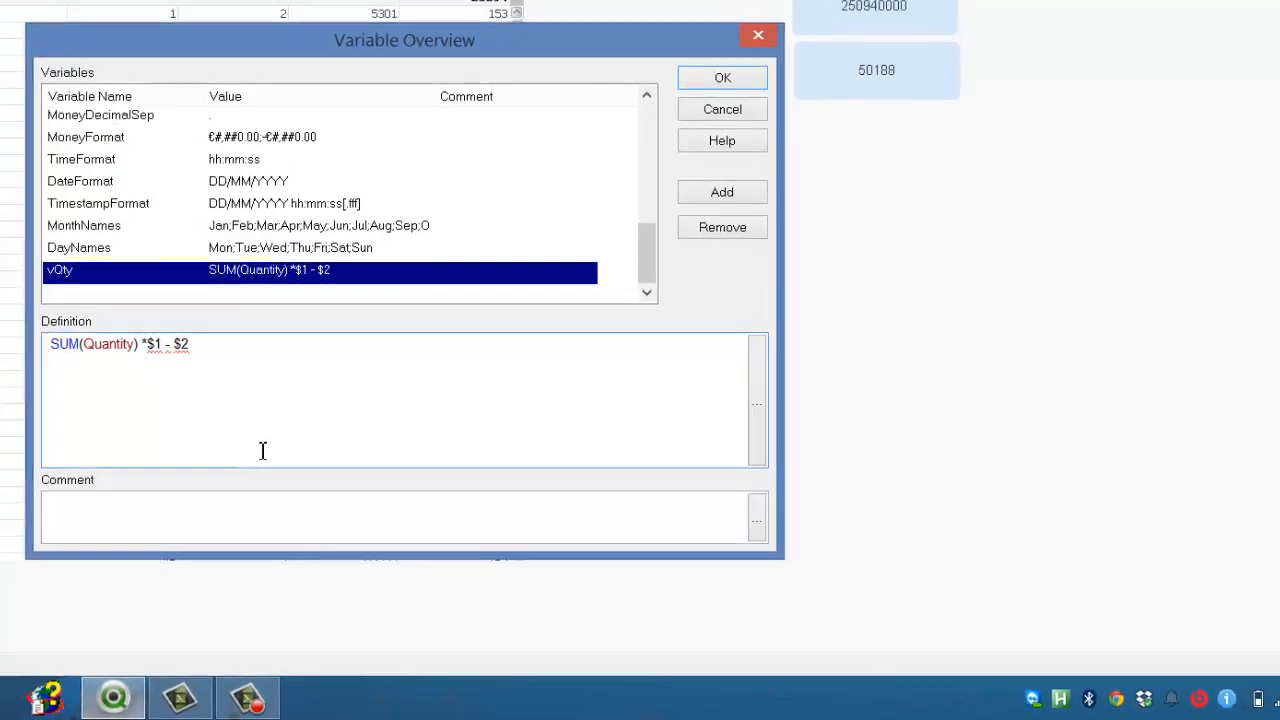
pyautogui.click(722, 76)
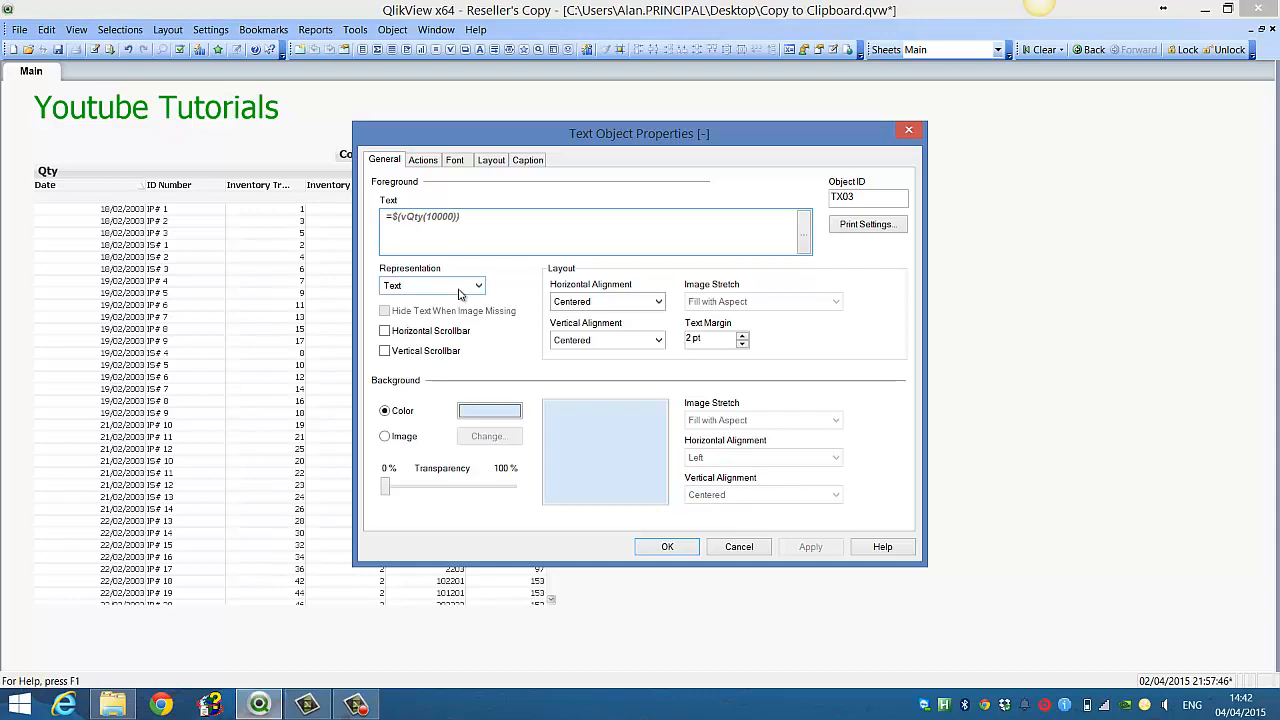
# Set the first text object to =$(vQty(10000,25000)), showing 250915000.
pyautogui.write(',25000')
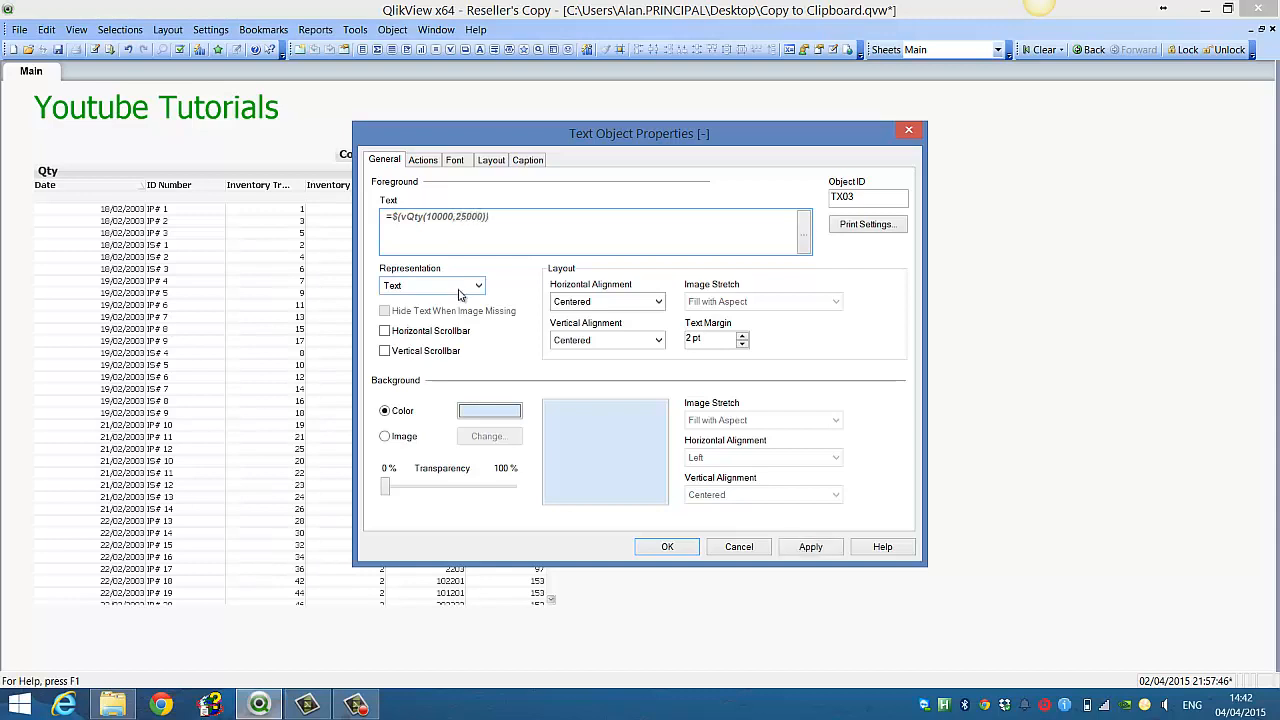
pyautogui.click(666, 546)
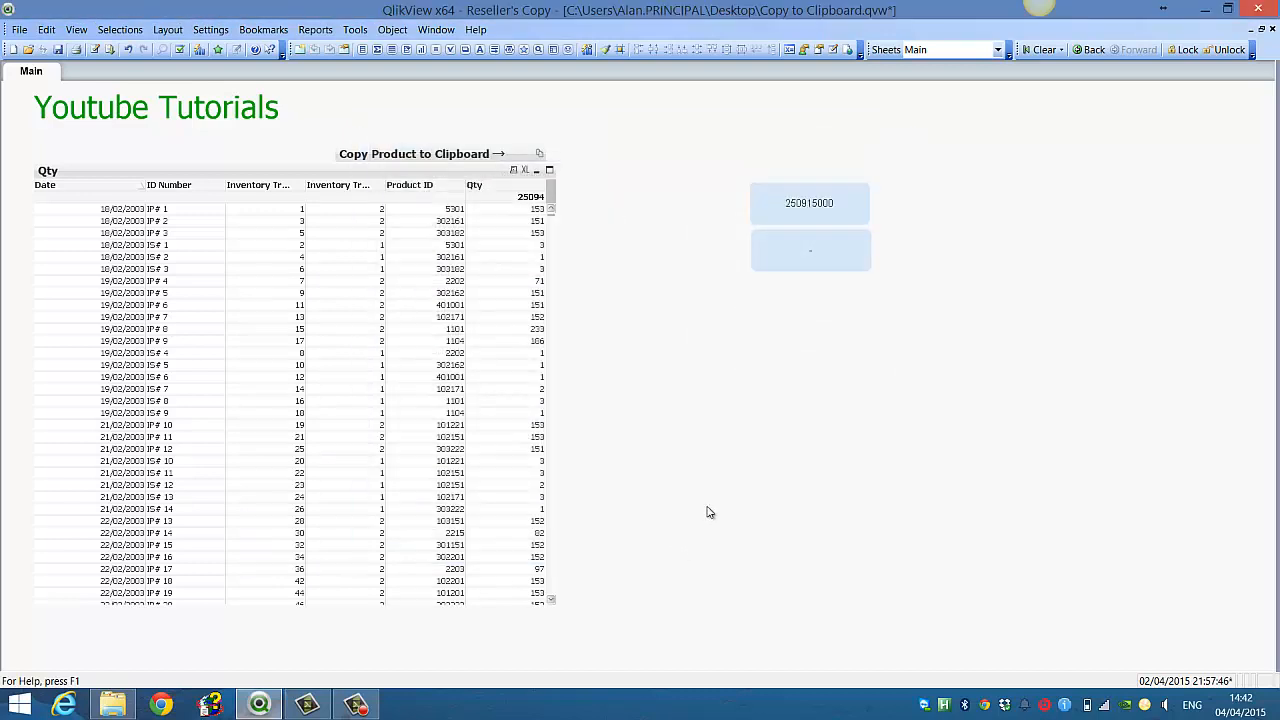
# Set the second text object to =$(vQty(2,3)), showing 50185.
pyautogui.rightClick(810, 250)
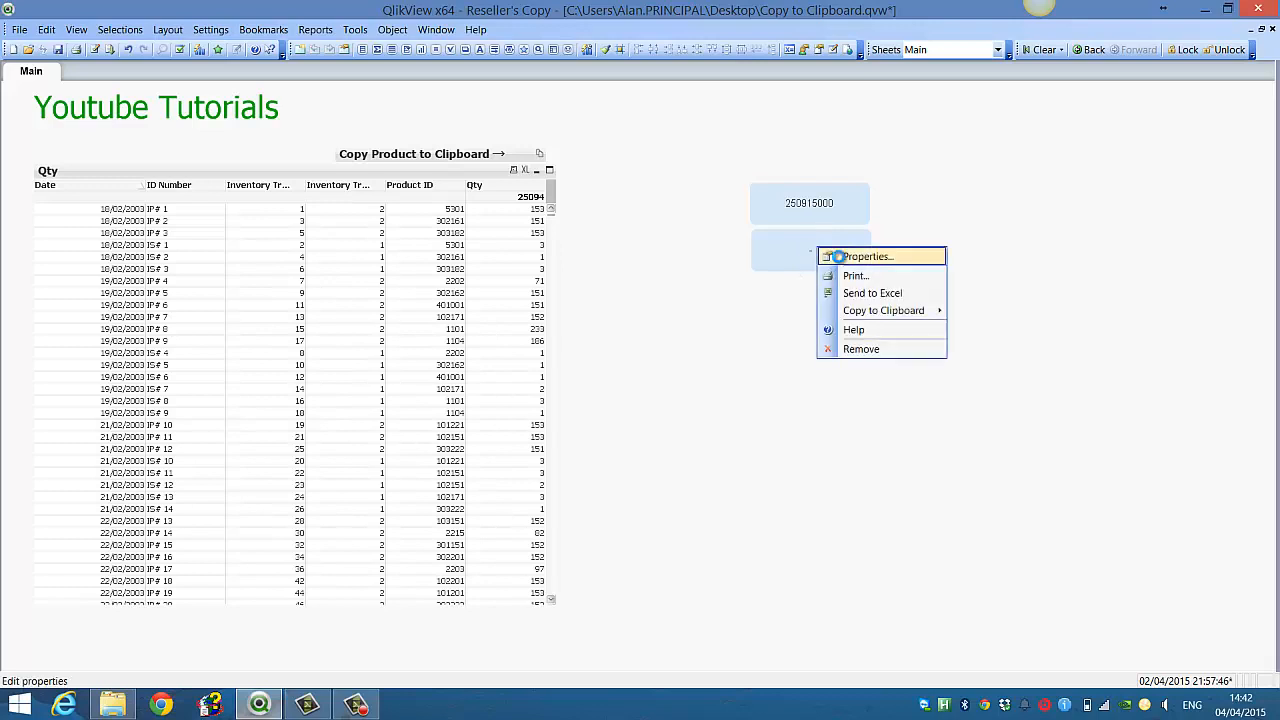
pyautogui.click(864, 256)
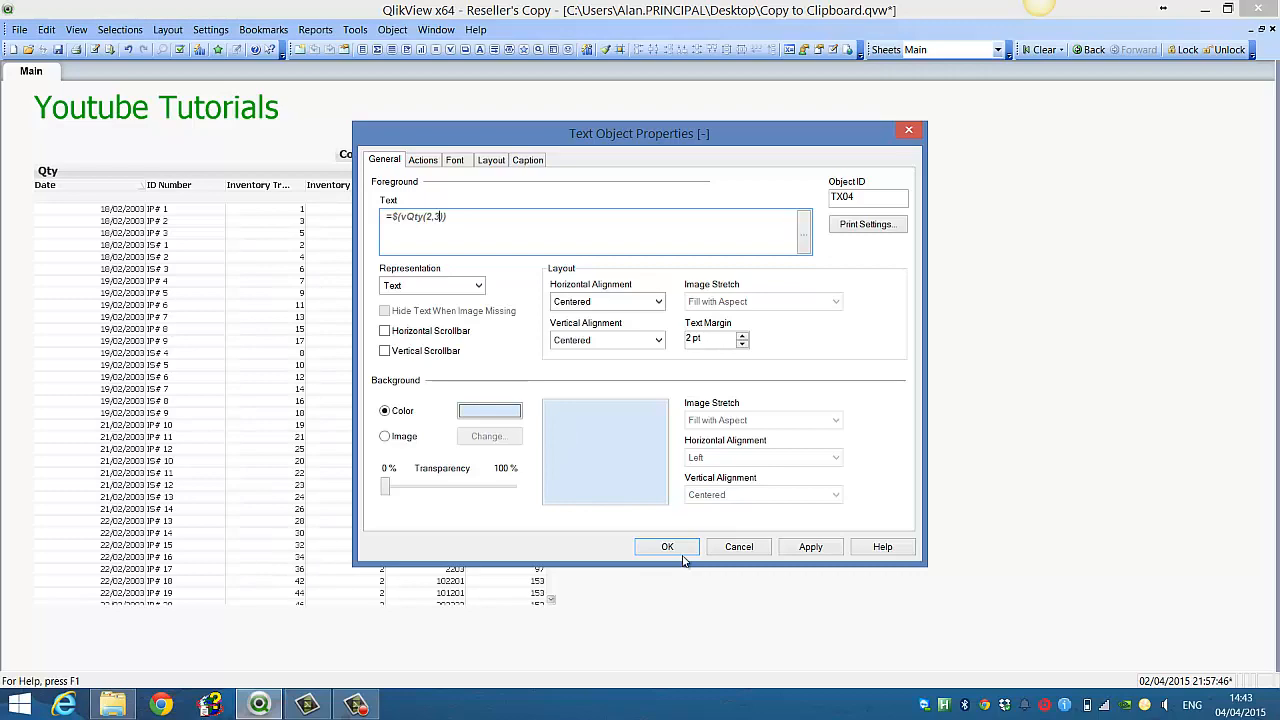
pyautogui.click(668, 546)
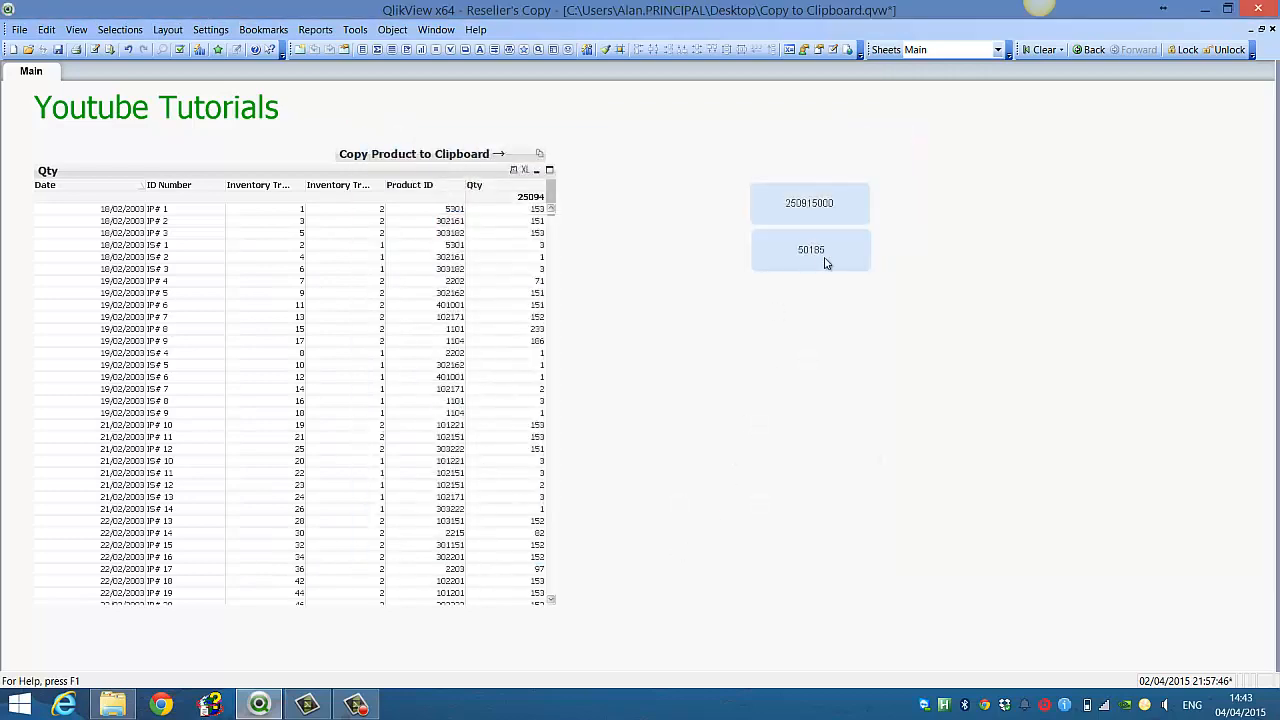
pyautogui.doubleClick(810, 248)
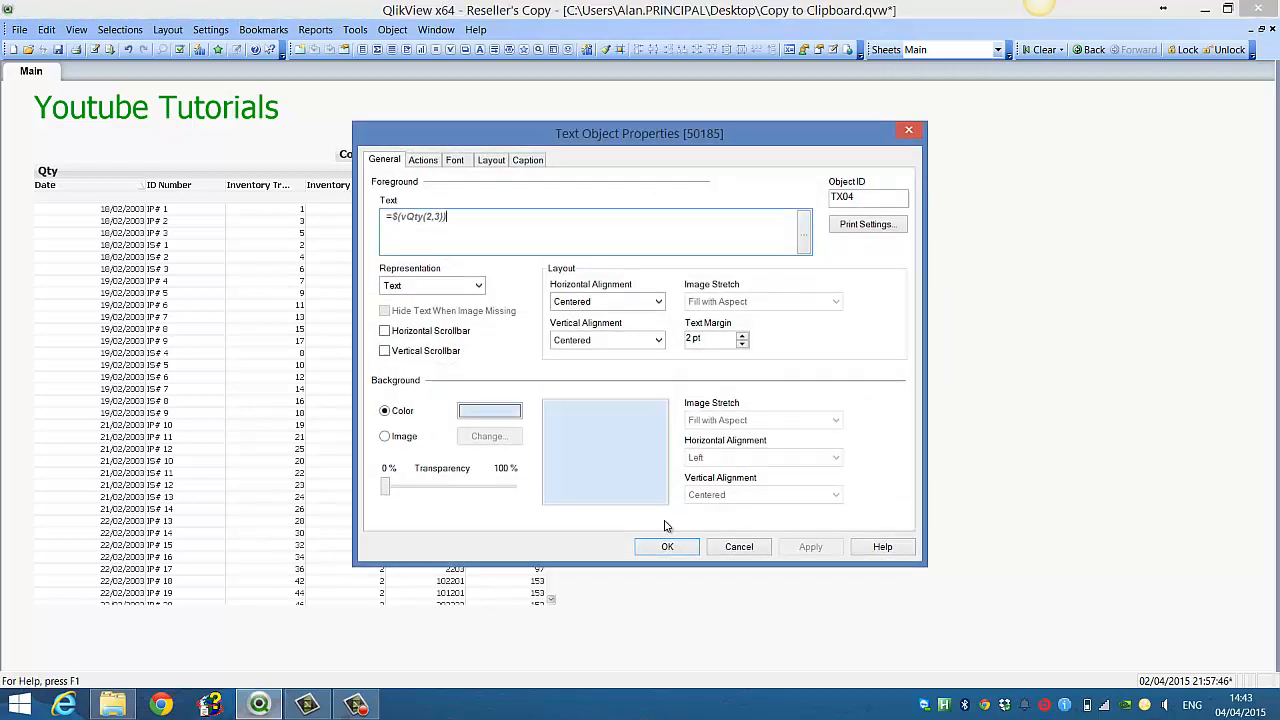
pyautogui.click(668, 546)
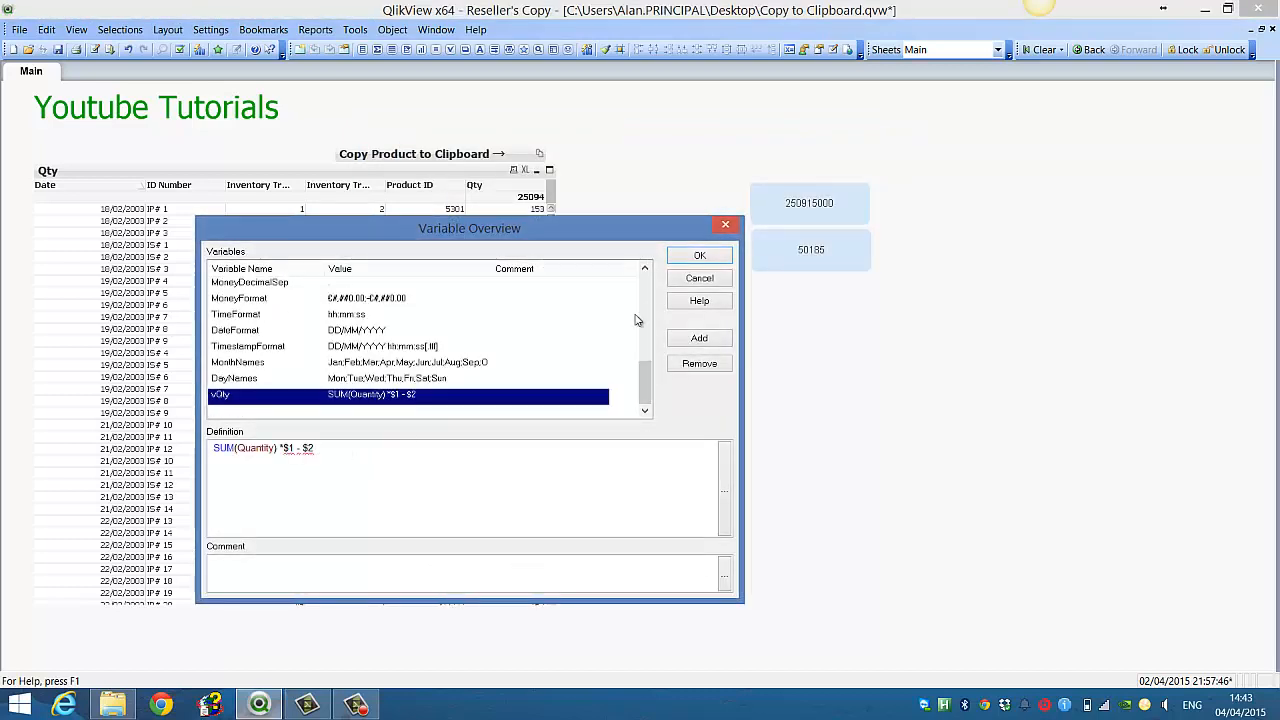
pyautogui.moveTo(620, 344)
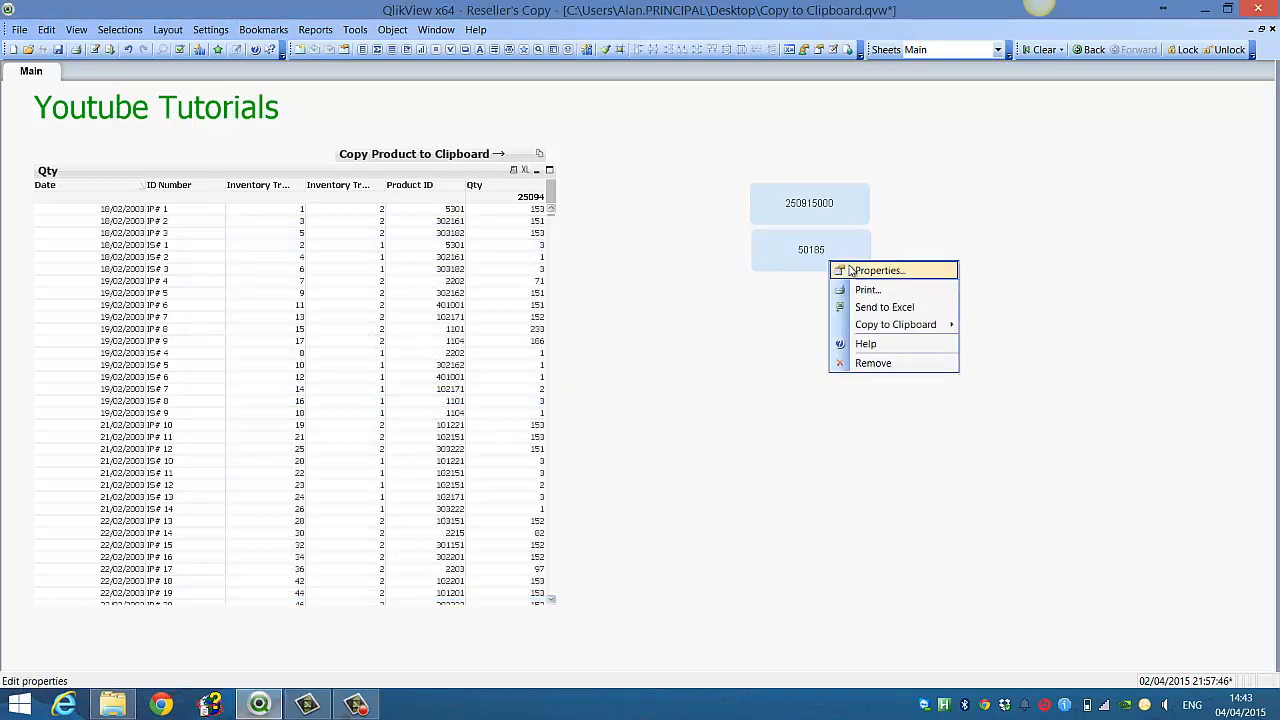
# Set the second text object to =$(vQty(2,30000)) so it shows 20188.
pyautogui.click(878, 270)
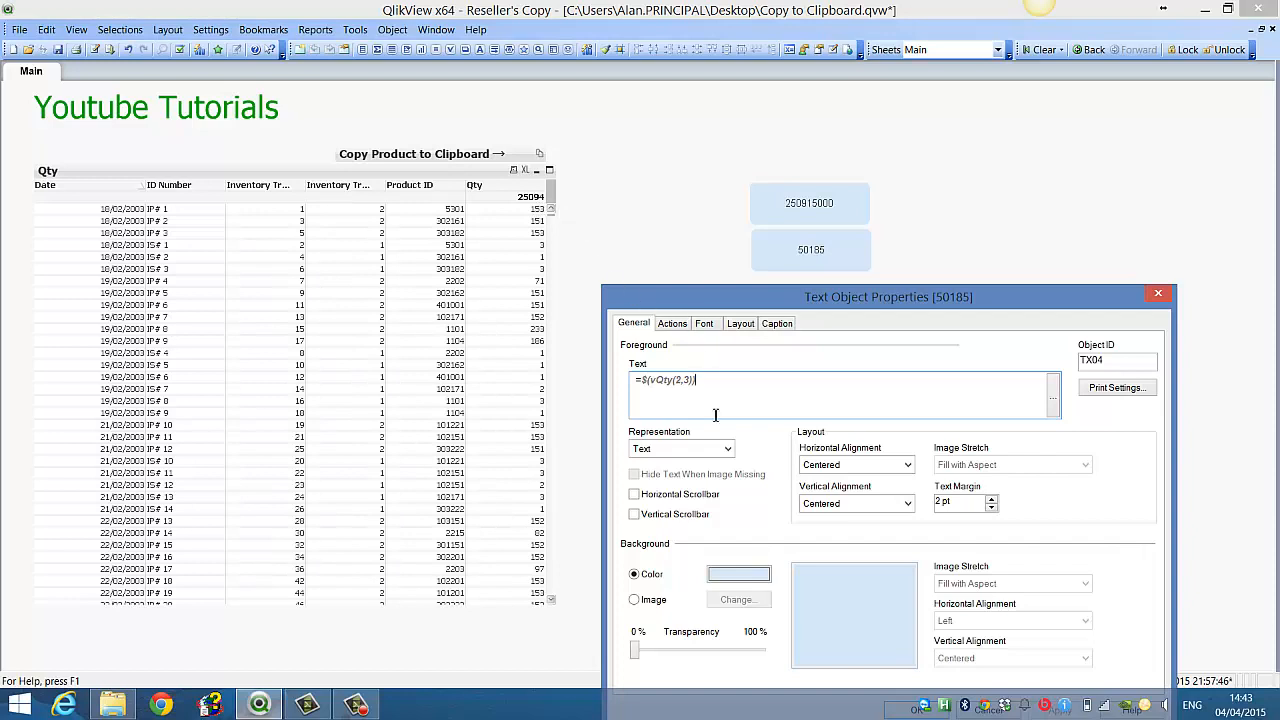
pyautogui.moveTo(584, 296)
pyautogui.write('0000')
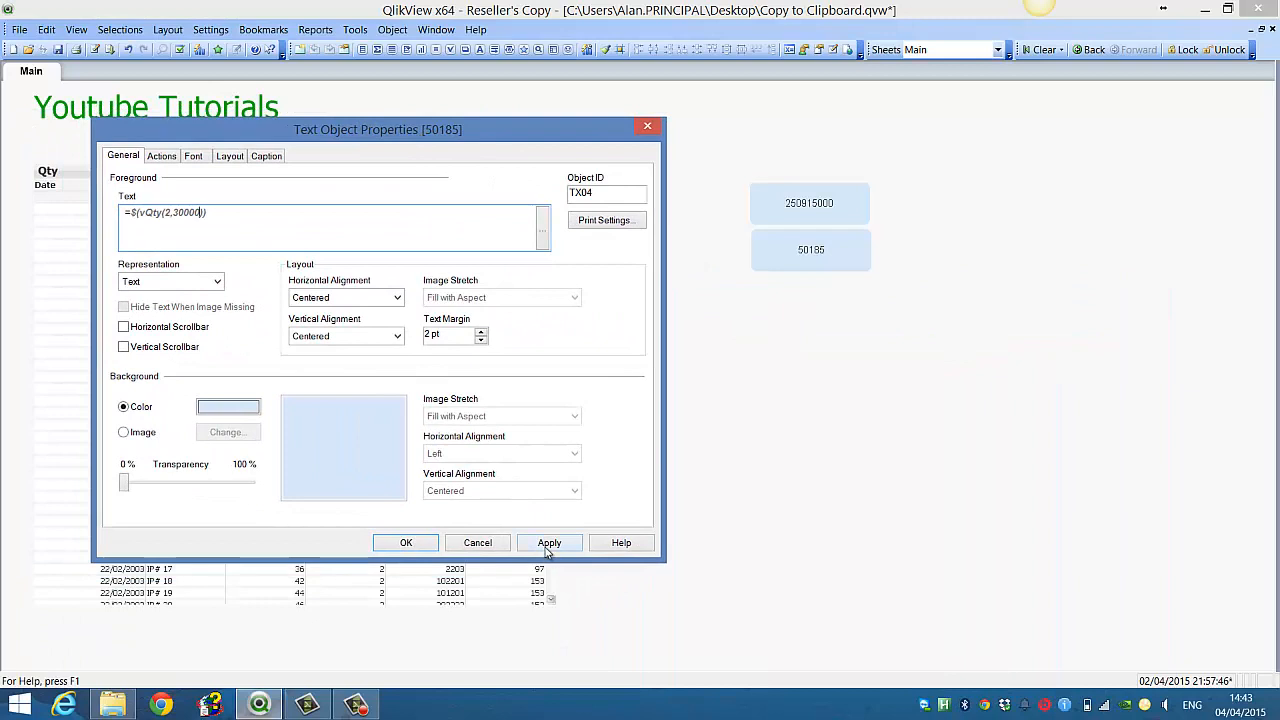
pyautogui.click(548, 542)
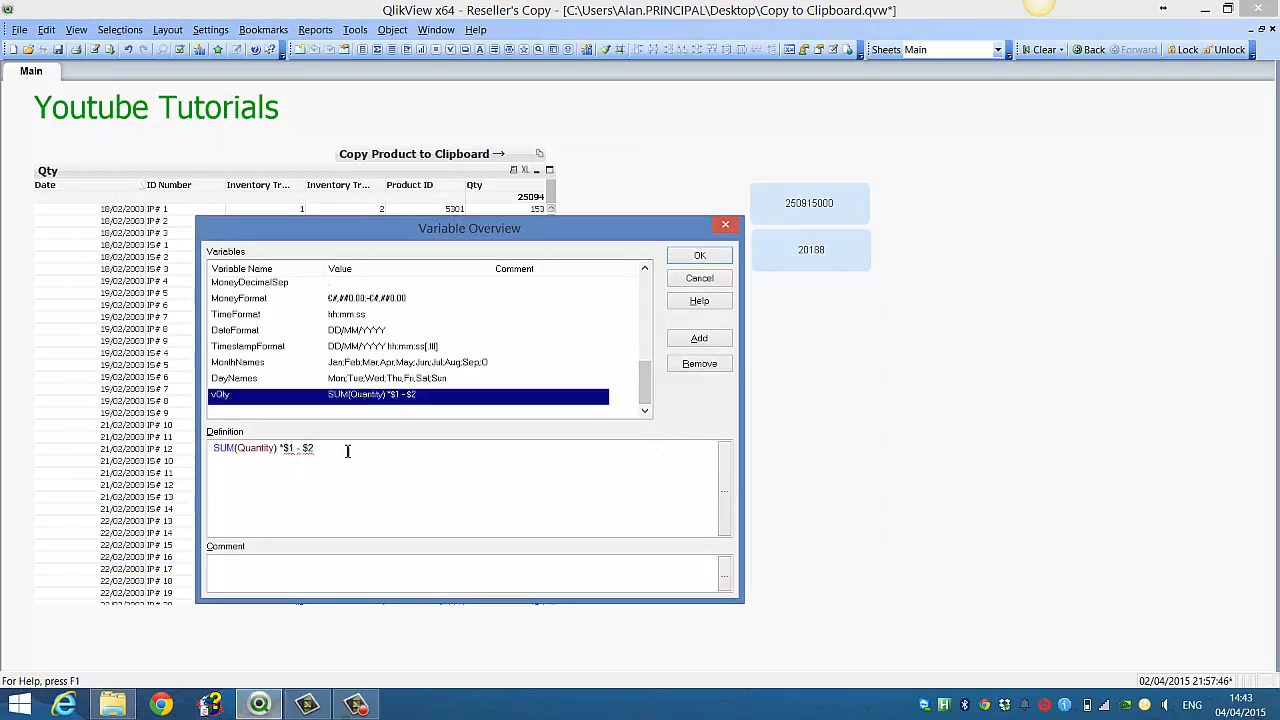
pyautogui.moveTo(620, 288)
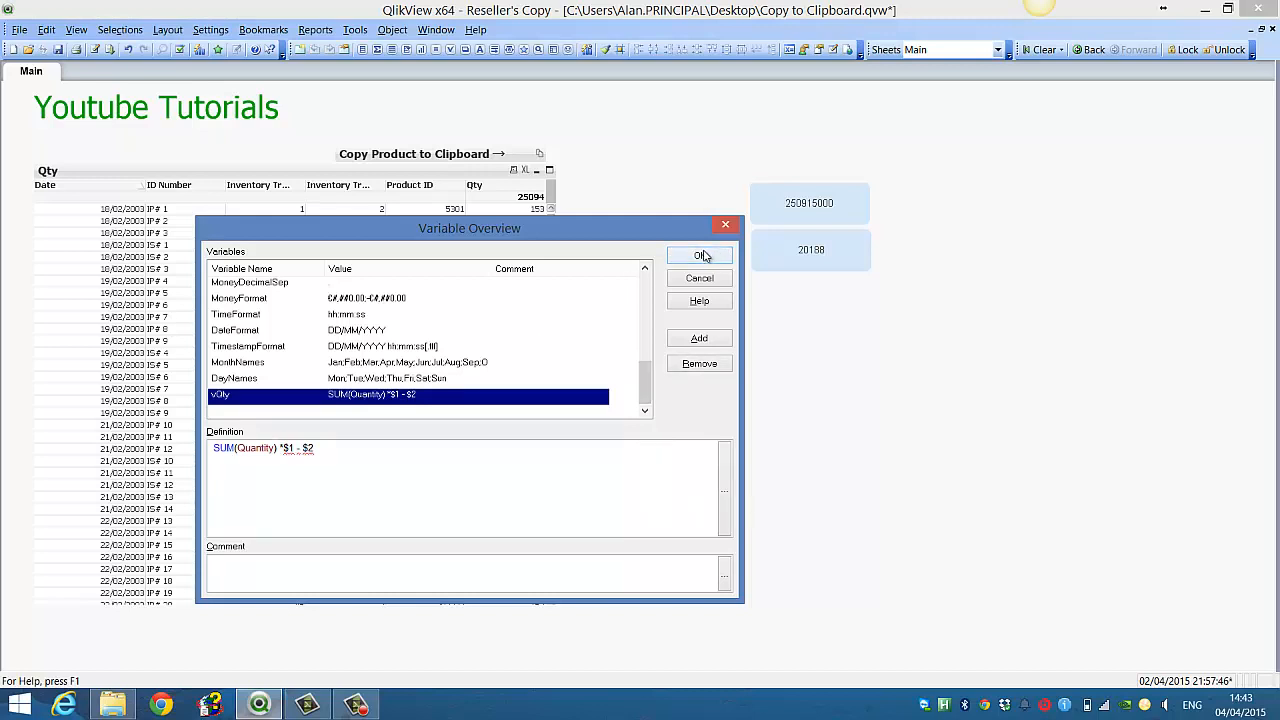
# Close the Variable Overview, leaving results 250915000 and 20188 on the sheet.
pyautogui.click(698, 256)
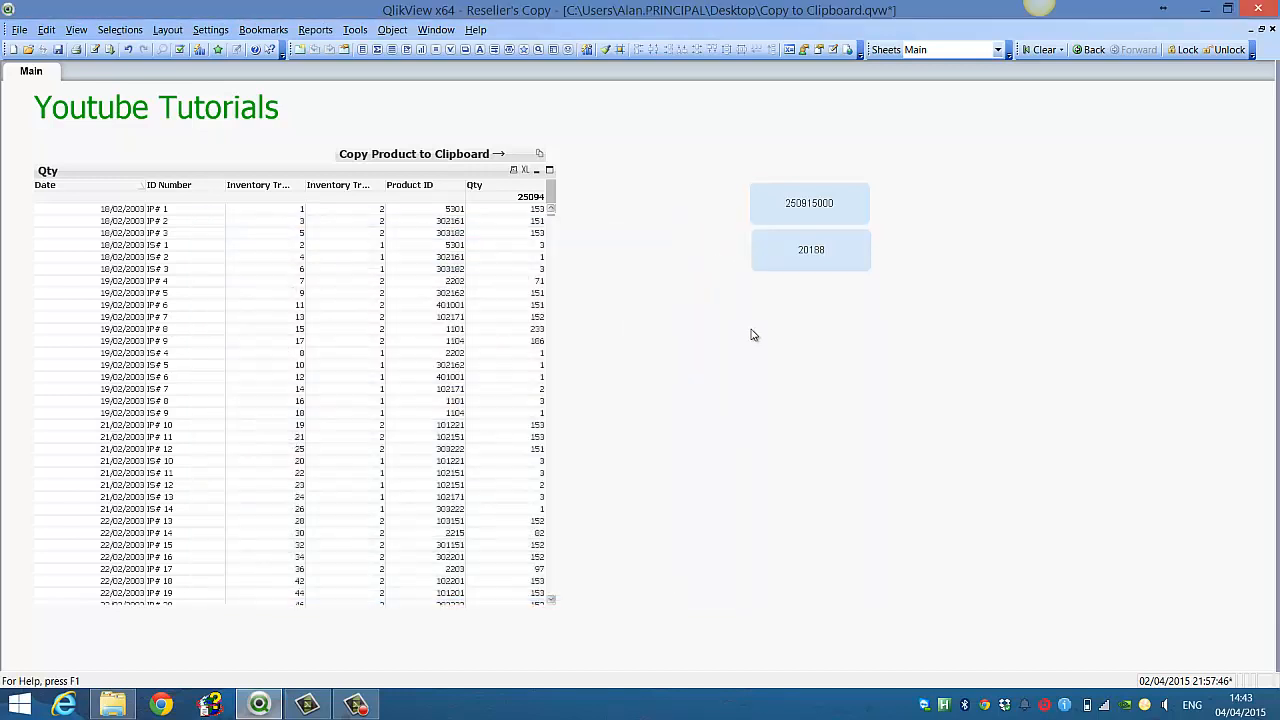